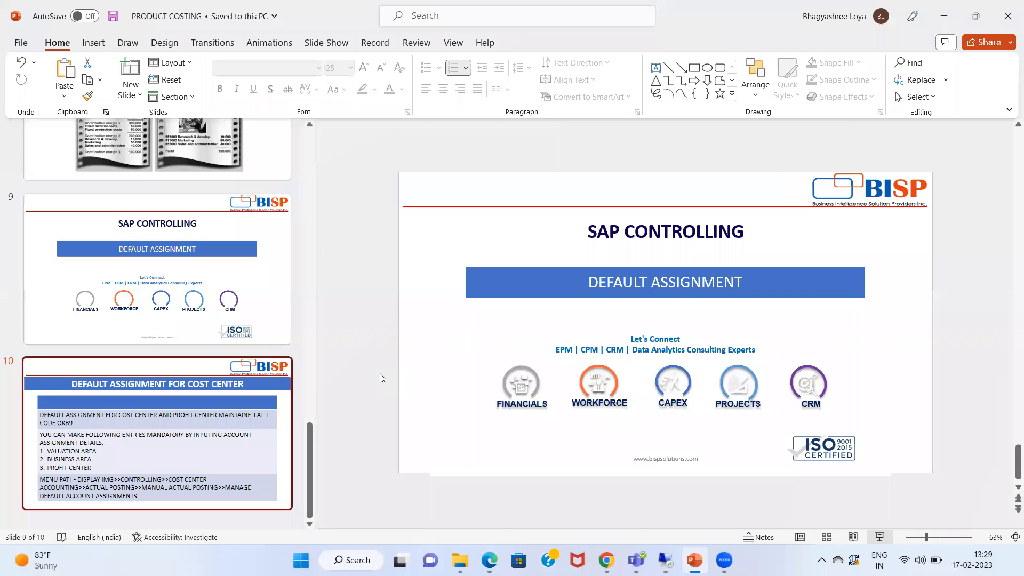
Step: Switch from the PowerPoint slides to the SAP session at the main menu
{"action": "left_click", "coordinate": [157, 434]}
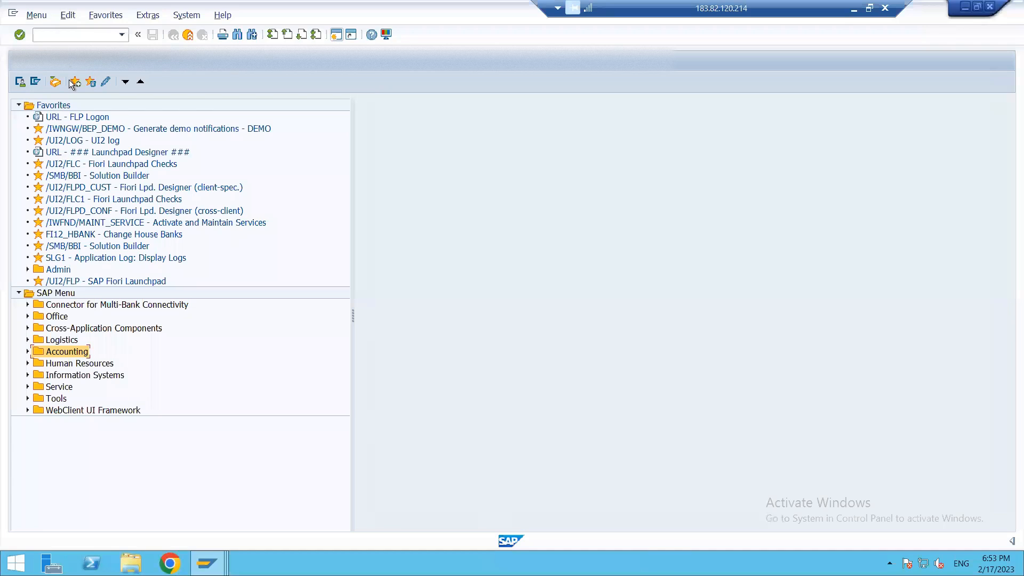
Step: Start transaction SPRO from the command field to reach the customizing screen
{"action": "left_click", "coordinate": [71, 34]}
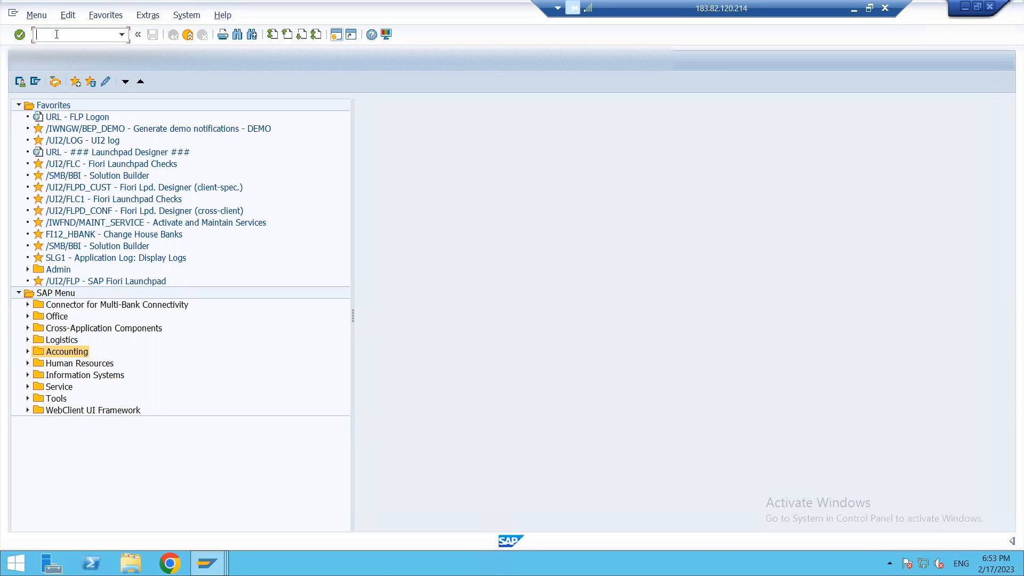
{"action": "type", "text": "S"}
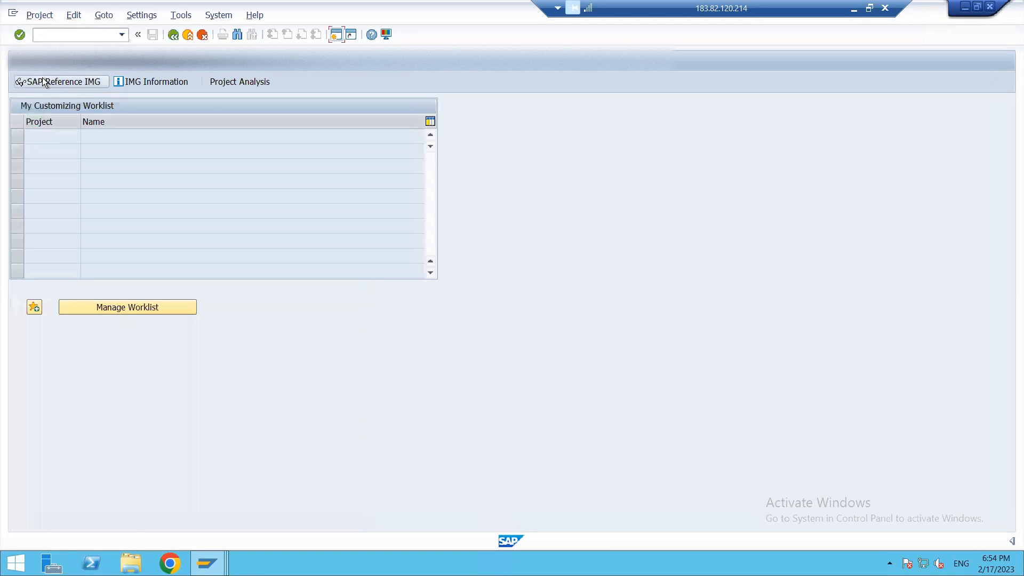
Step: Expand the Reference IMG path Controlling > Cost Center Accounting > Actual Postings > Manual Actual Postings
{"action": "left_click", "coordinate": [62, 81]}
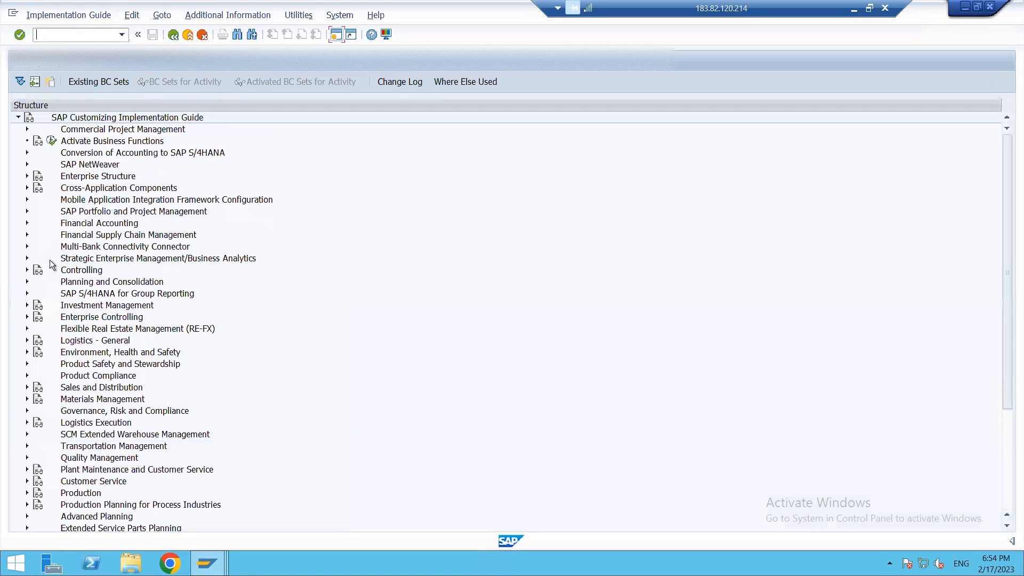
{"action": "mouse_move", "coordinate": [25, 350]}
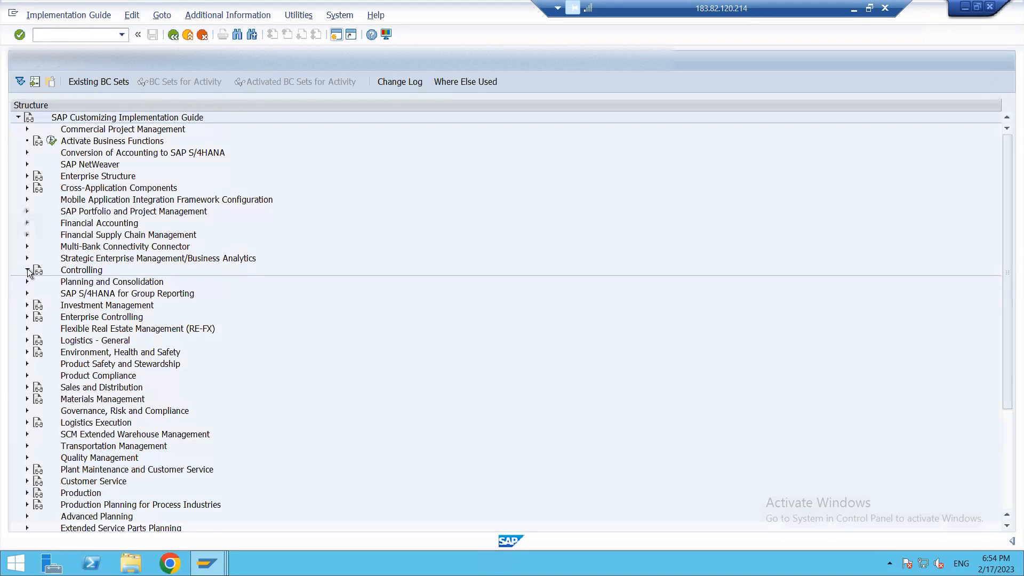
{"action": "left_click", "coordinate": [28, 270]}
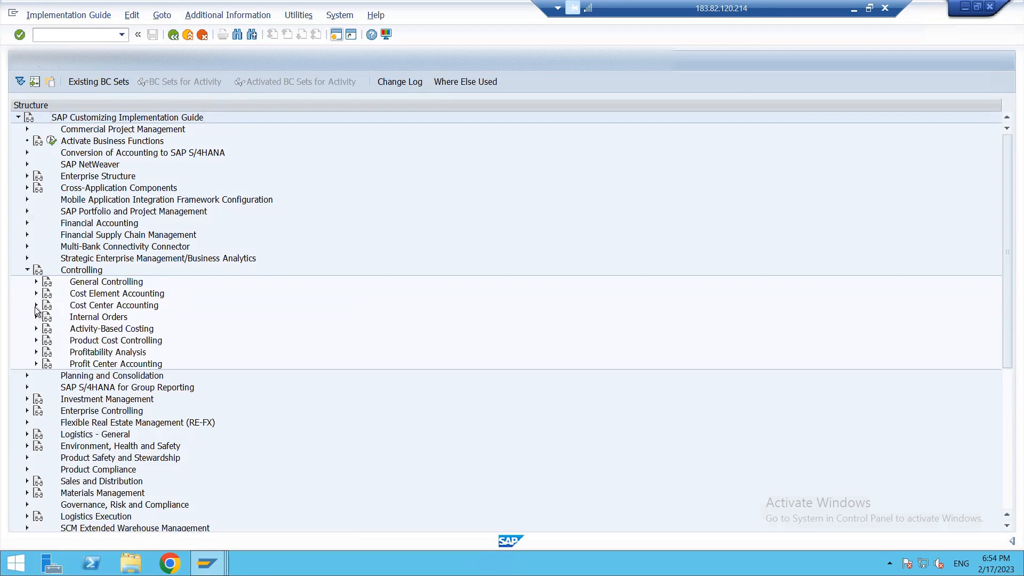
{"action": "left_click", "coordinate": [36, 305]}
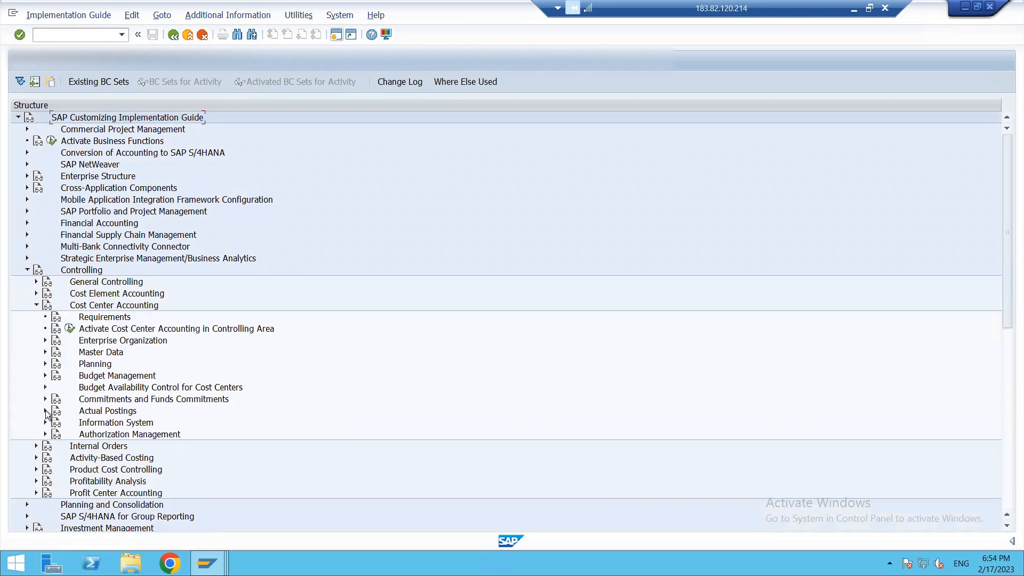
{"action": "left_click", "coordinate": [45, 410]}
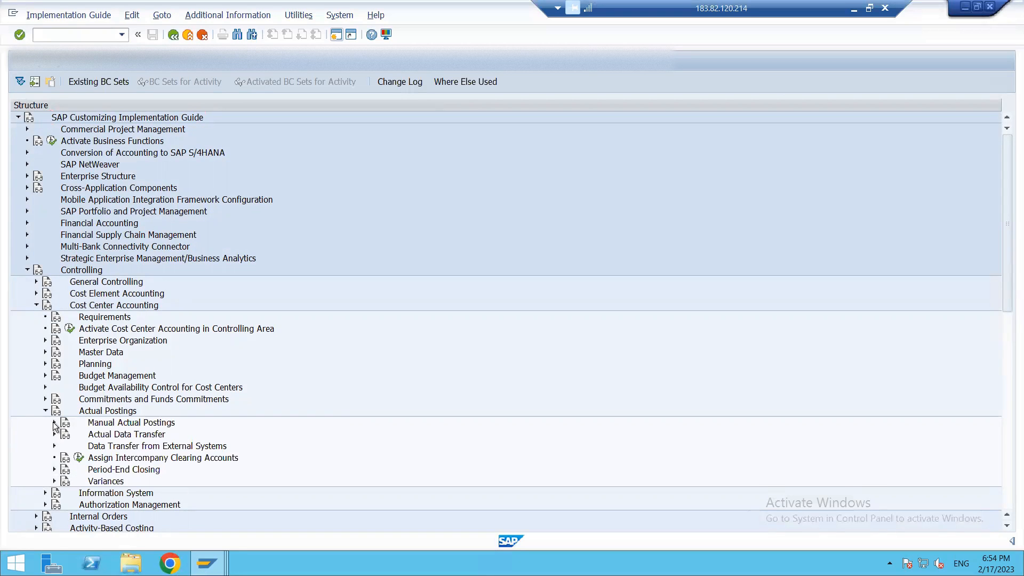
{"action": "left_click", "coordinate": [54, 423]}
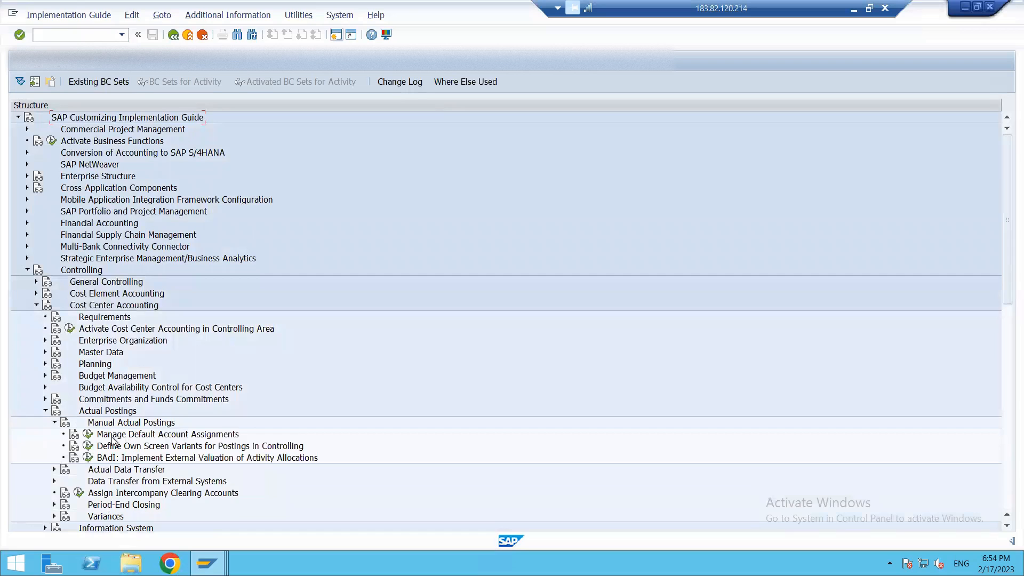
{"action": "mouse_move", "coordinate": [227, 446]}
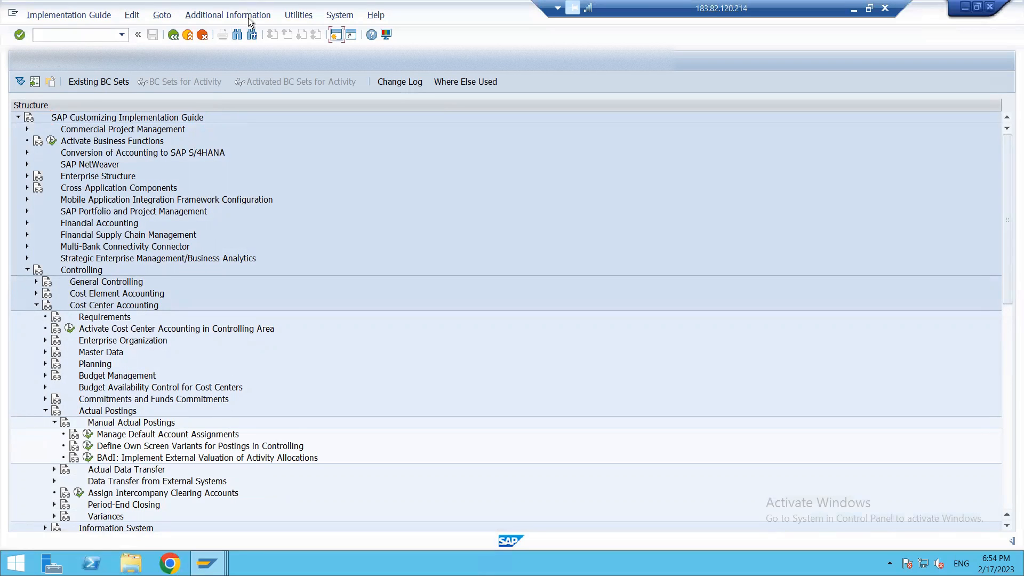
Step: Show technical keys via Additional Information and open Manage Default Account Assignments
{"action": "left_click", "coordinate": [227, 14]}
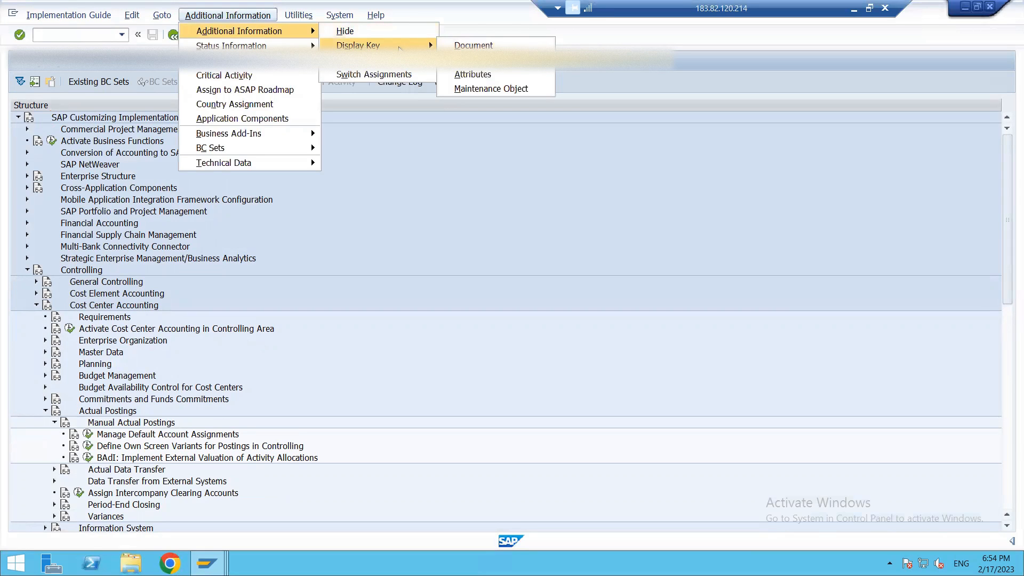
{"action": "left_click", "coordinate": [473, 45]}
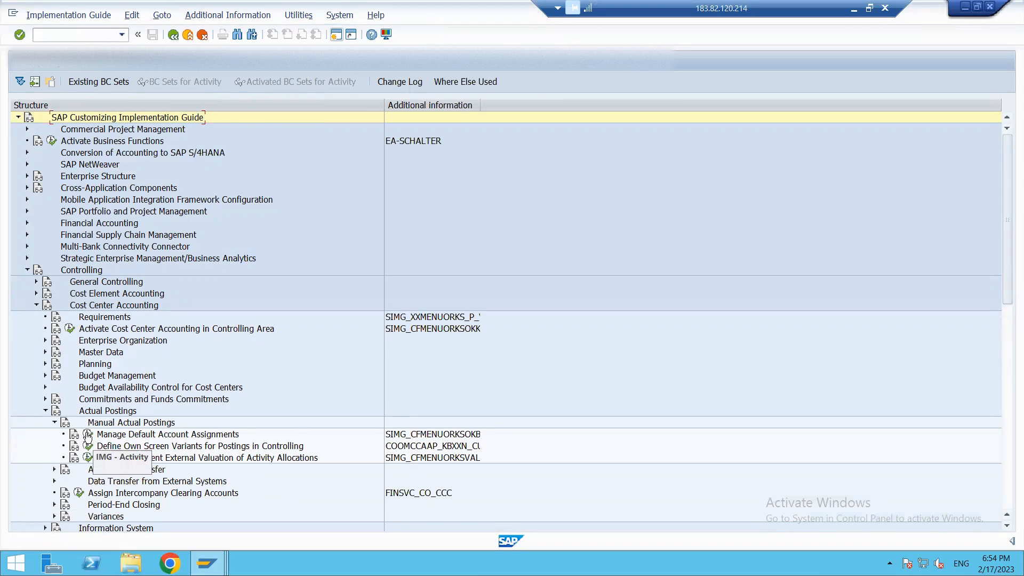
{"action": "double_click", "coordinate": [87, 434]}
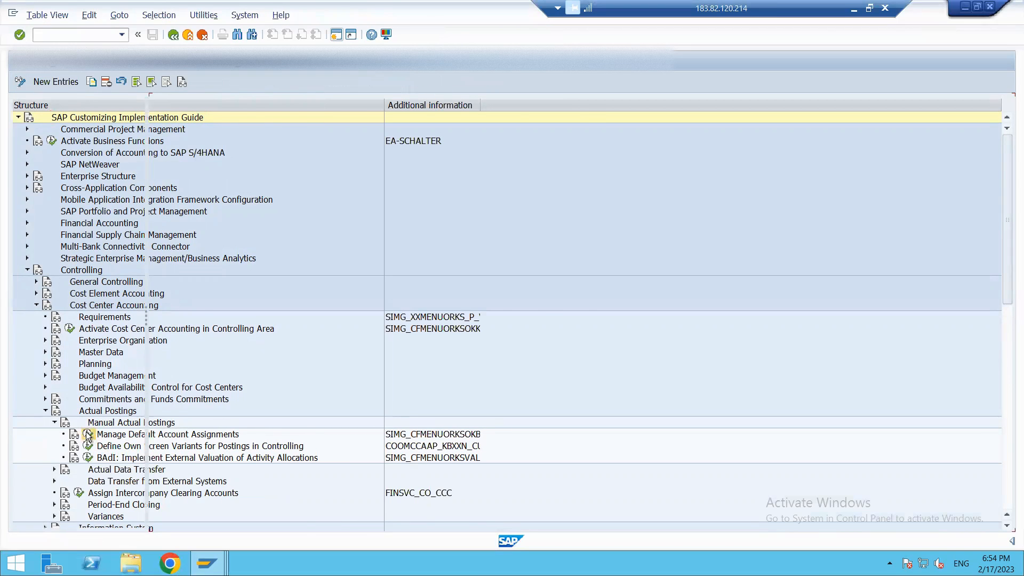
{"action": "double_click", "coordinate": [174, 434]}
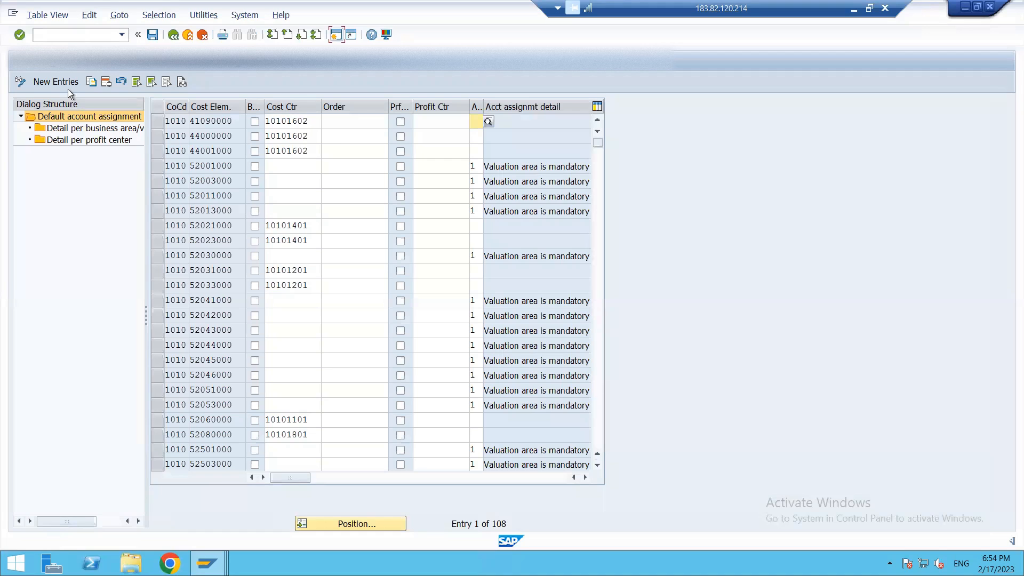
{"action": "mouse_move", "coordinate": [54, 82]}
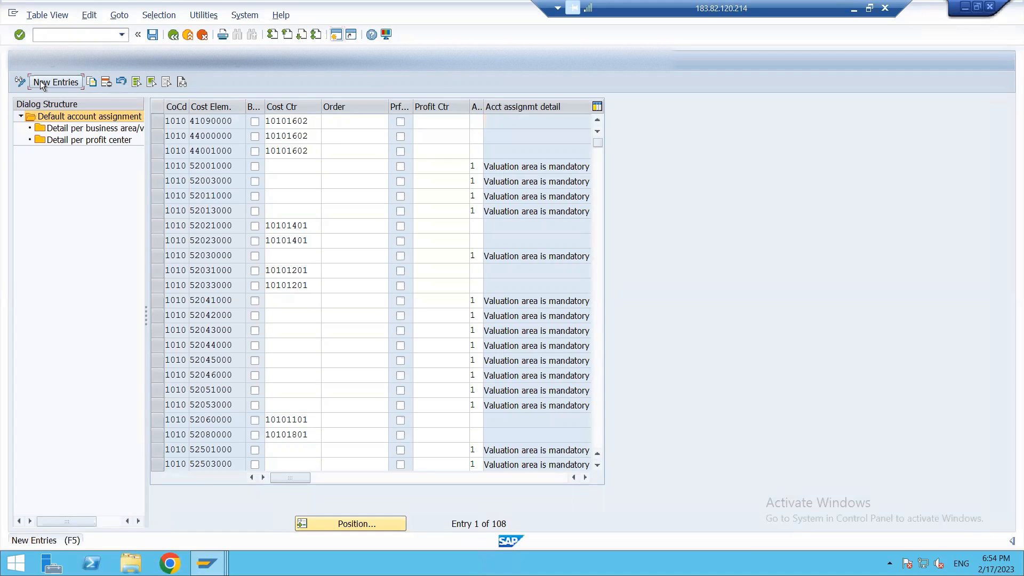
Step: Add a new entry row and enter company code 1812 in its CoCd column
{"action": "left_click", "coordinate": [54, 83]}
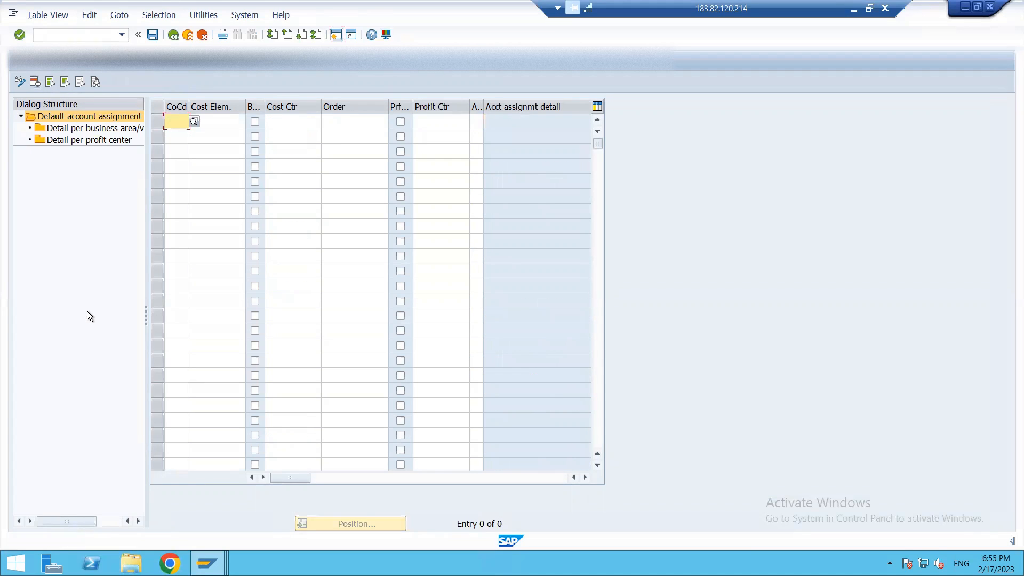
{"action": "type", "text": "181"}
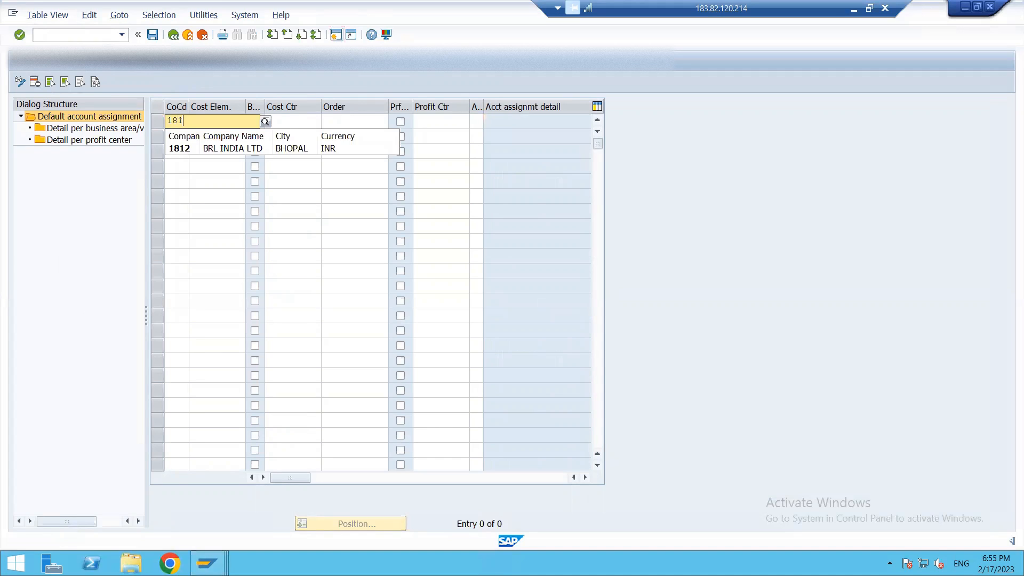
{"action": "type", "text": "2"}
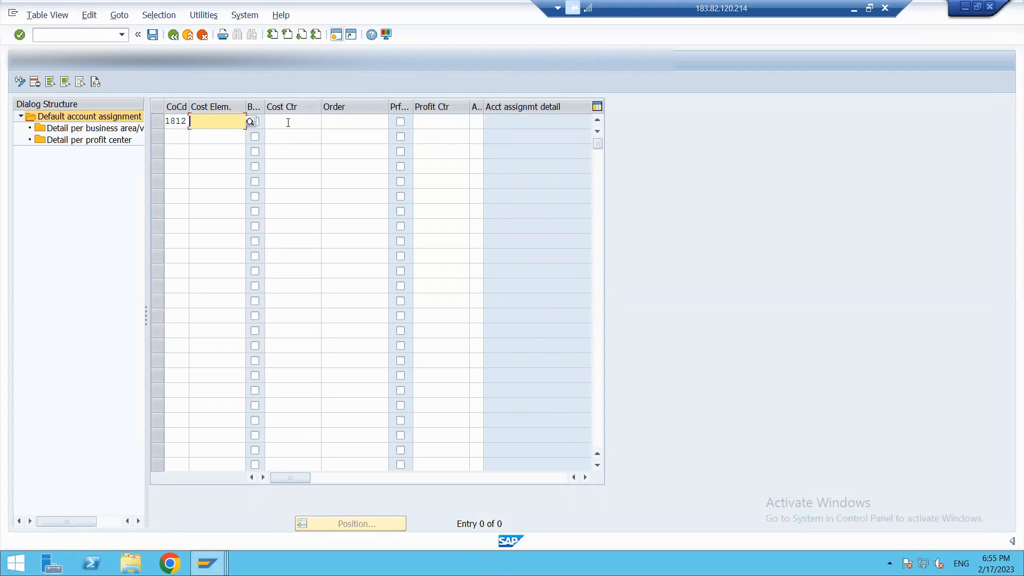
{"action": "mouse_move", "coordinate": [333, 98]}
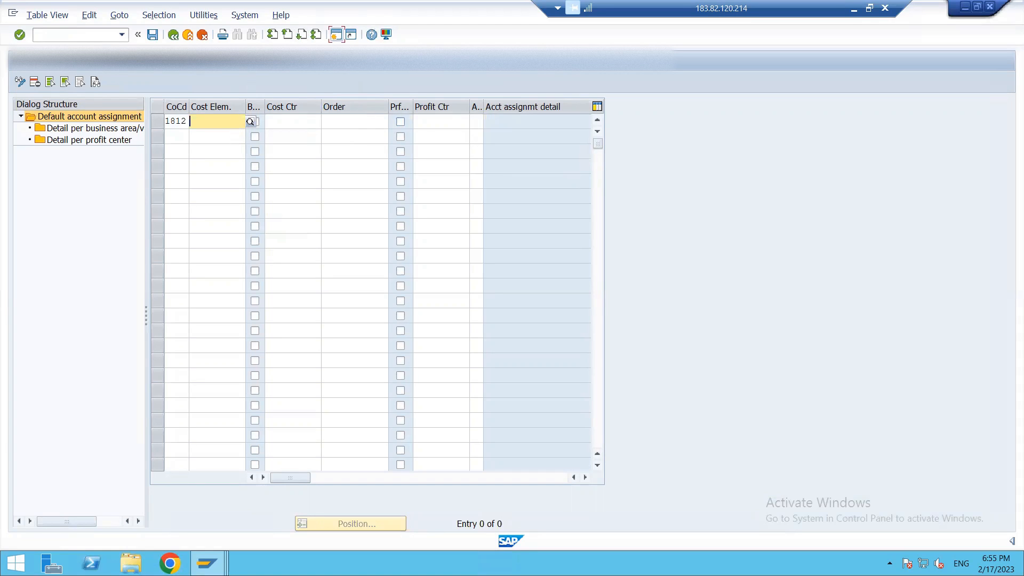
{"action": "mouse_move", "coordinate": [399, 106]}
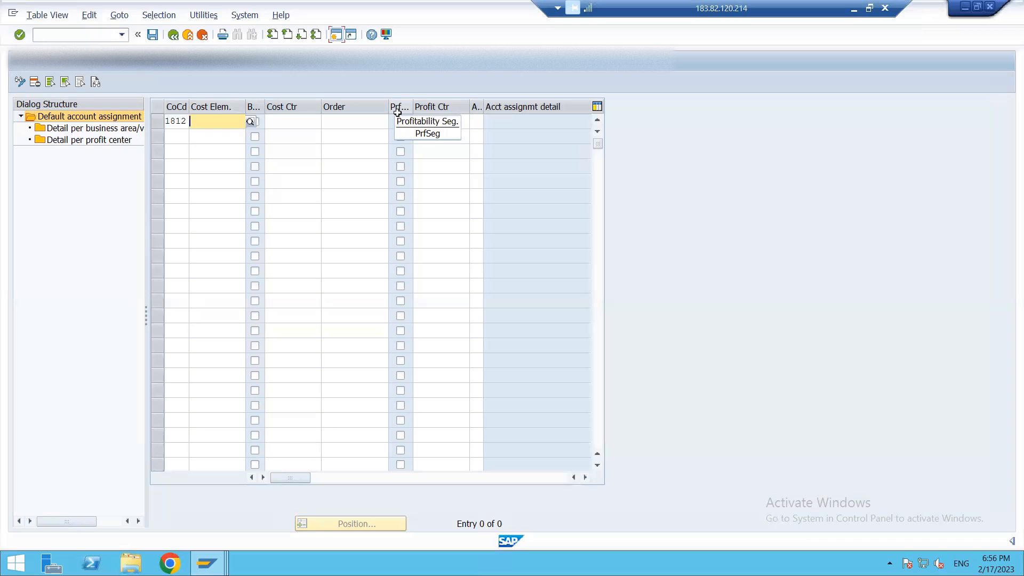
{"action": "mouse_move", "coordinate": [421, 98]}
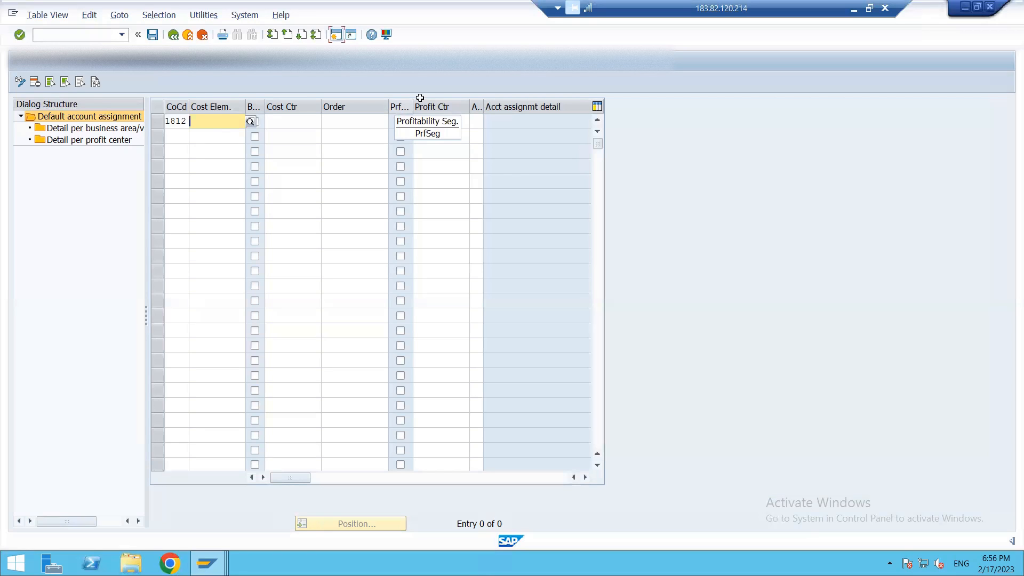
{"action": "left_click", "coordinate": [218, 122]}
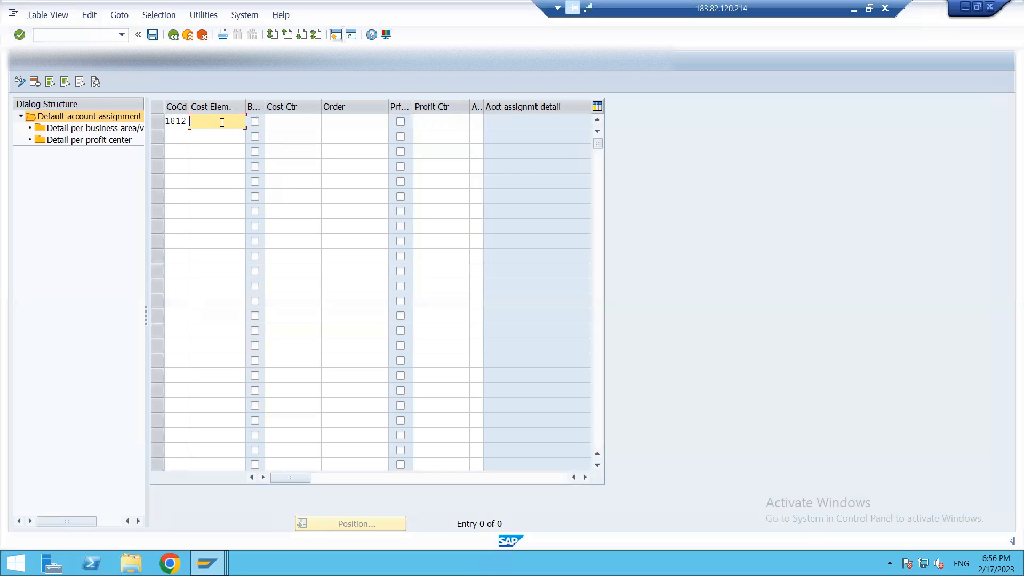
{"action": "mouse_move", "coordinate": [189, 112]}
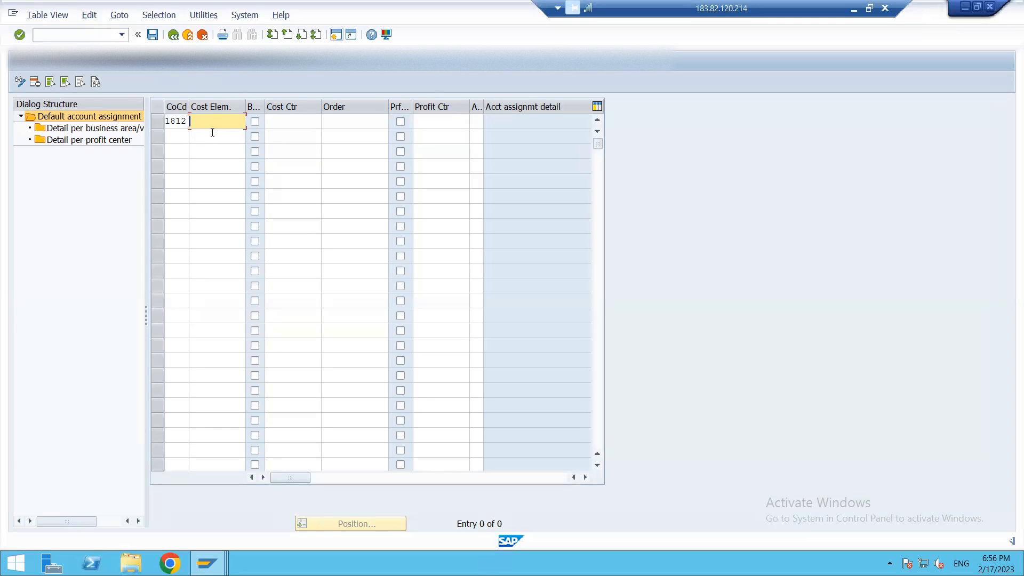
{"action": "mouse_move", "coordinate": [441, 120]}
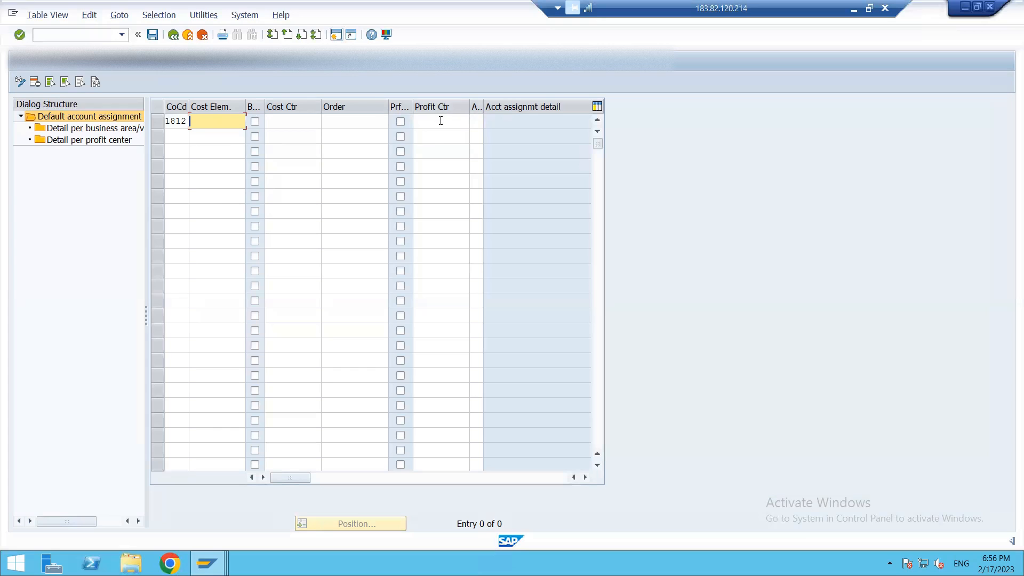
{"action": "left_click", "coordinate": [440, 121]}
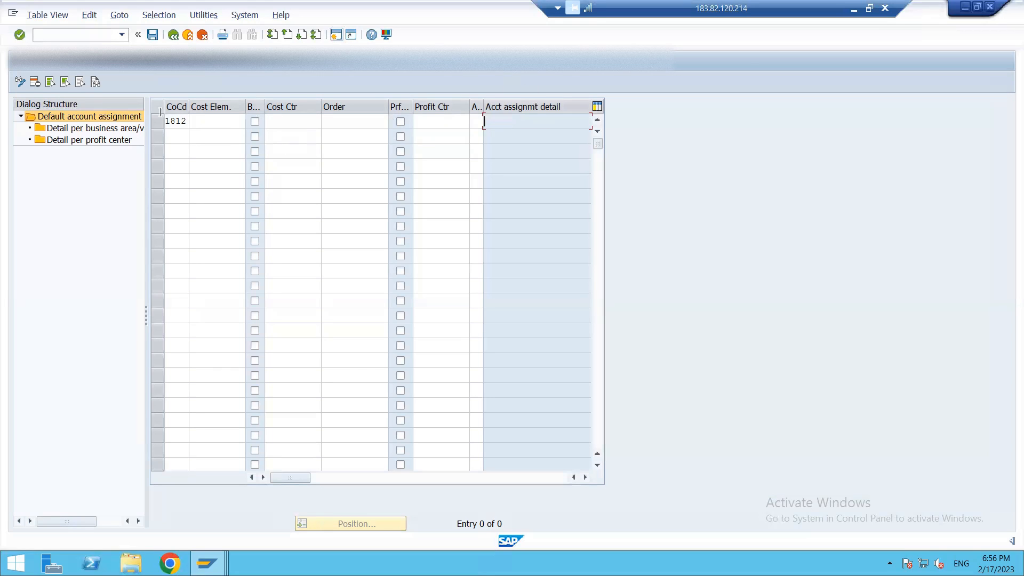
Step: Pick cost element 801 from the F4 search on chart of accounts 1812 for the new row
{"action": "left_click", "coordinate": [215, 120]}
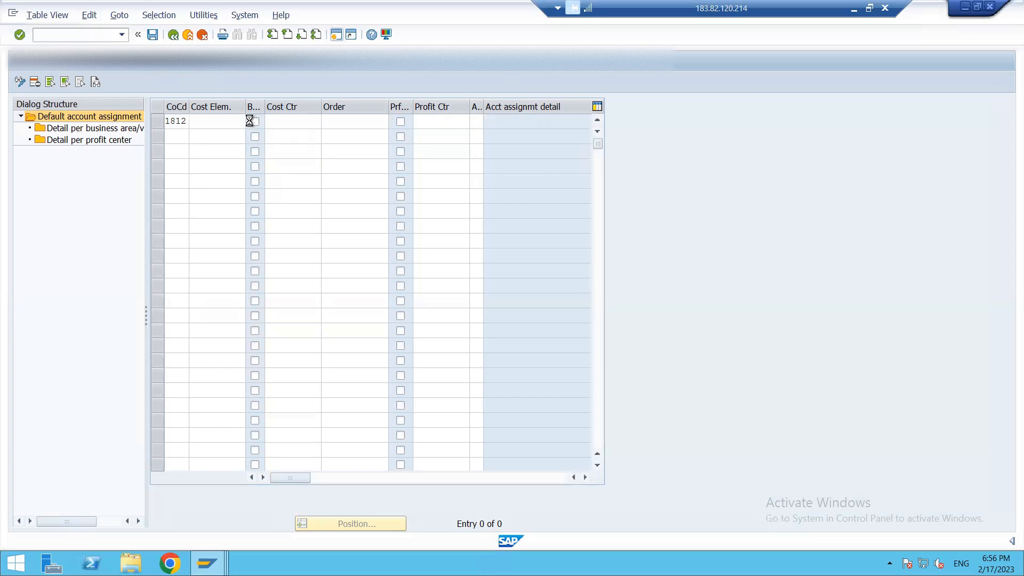
{"action": "left_click", "coordinate": [222, 121]}
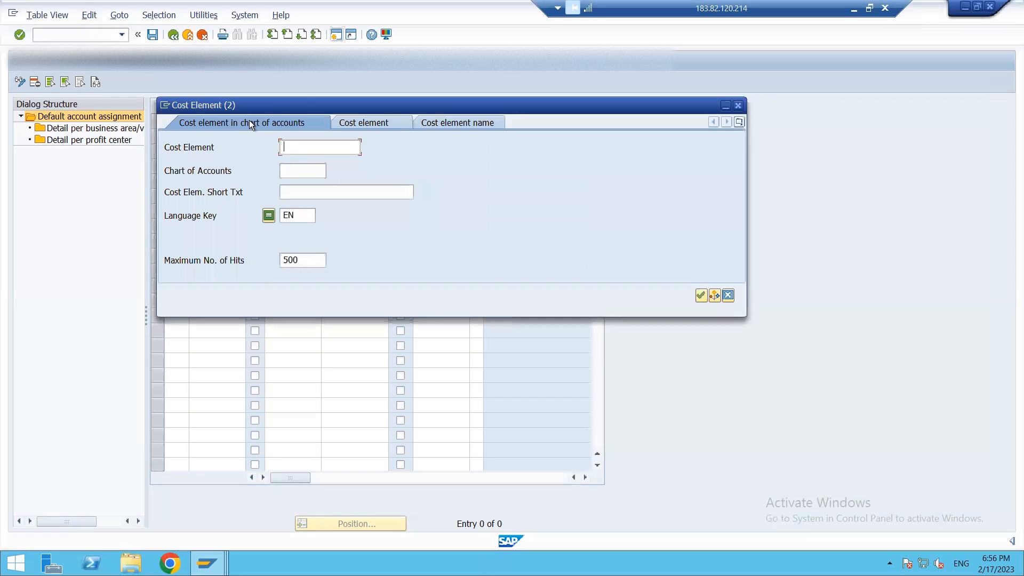
{"action": "left_click", "coordinate": [699, 296]}
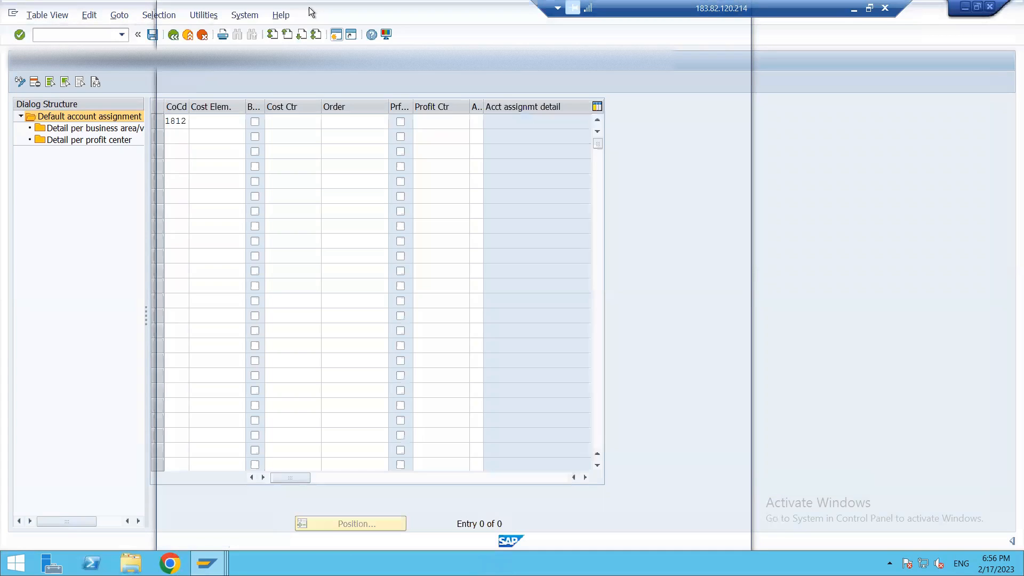
{"action": "left_click", "coordinate": [217, 122]}
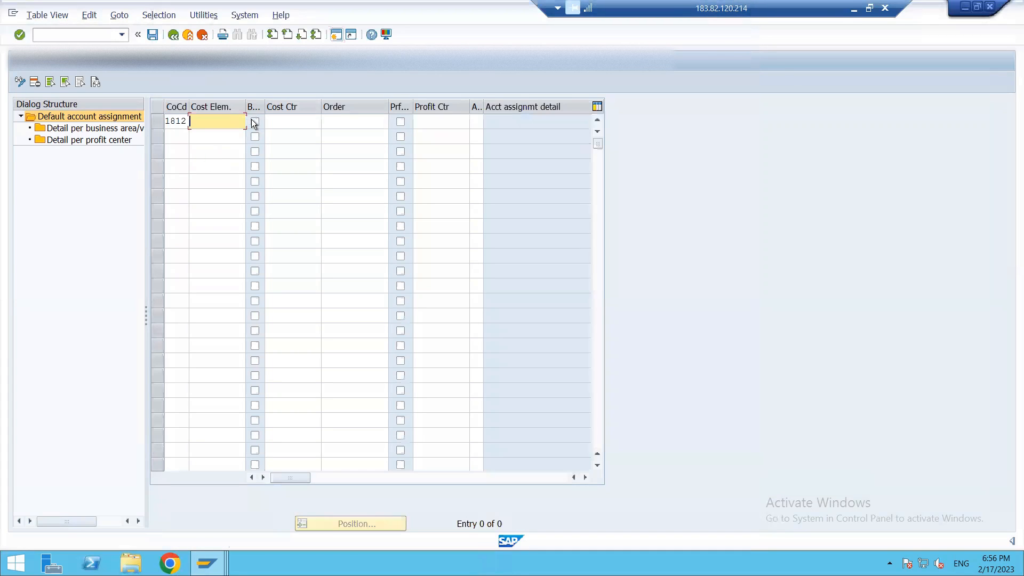
{"action": "left_click", "coordinate": [252, 121]}
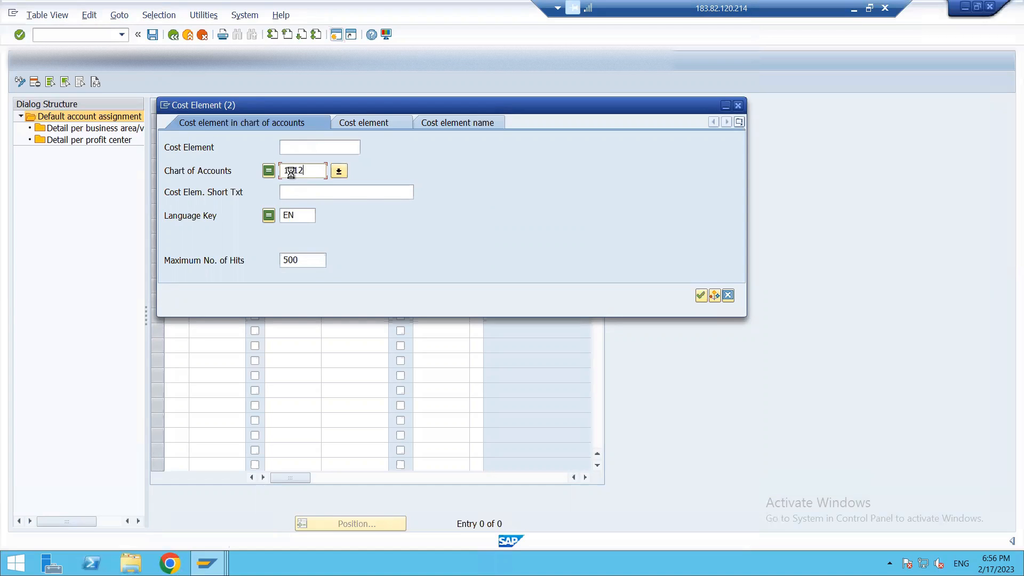
{"action": "left_click", "coordinate": [699, 296]}
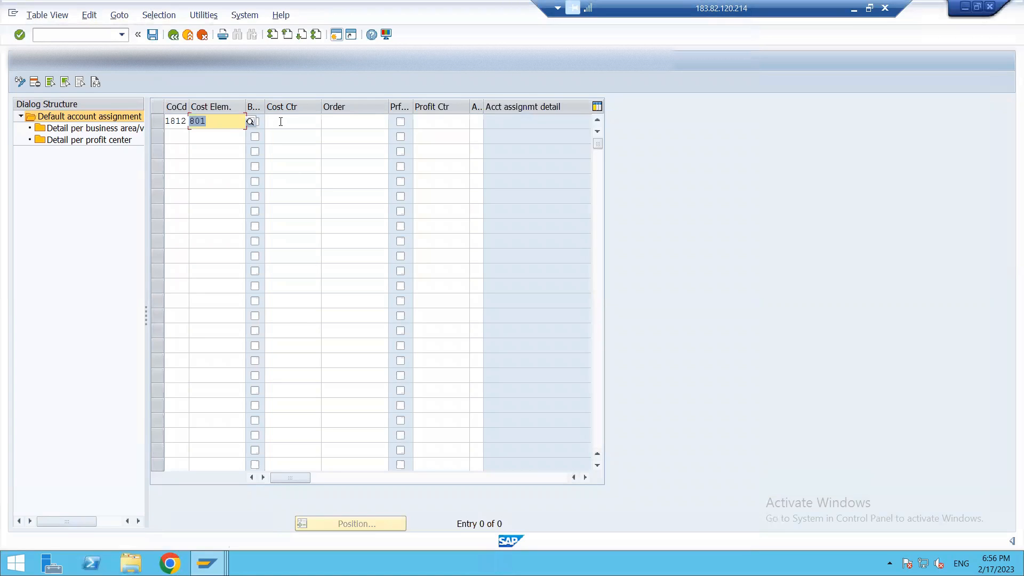
{"action": "left_click", "coordinate": [290, 122]}
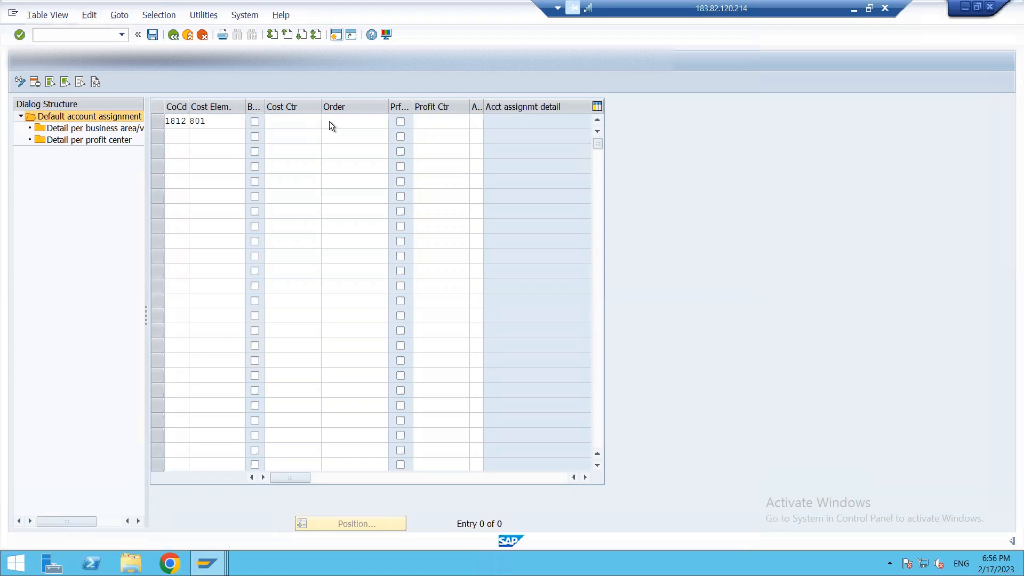
Step: Choose MARKETING cost center CC01_02 from the controlling area 1812 search and review the row's other cells
{"action": "left_click", "coordinate": [290, 120]}
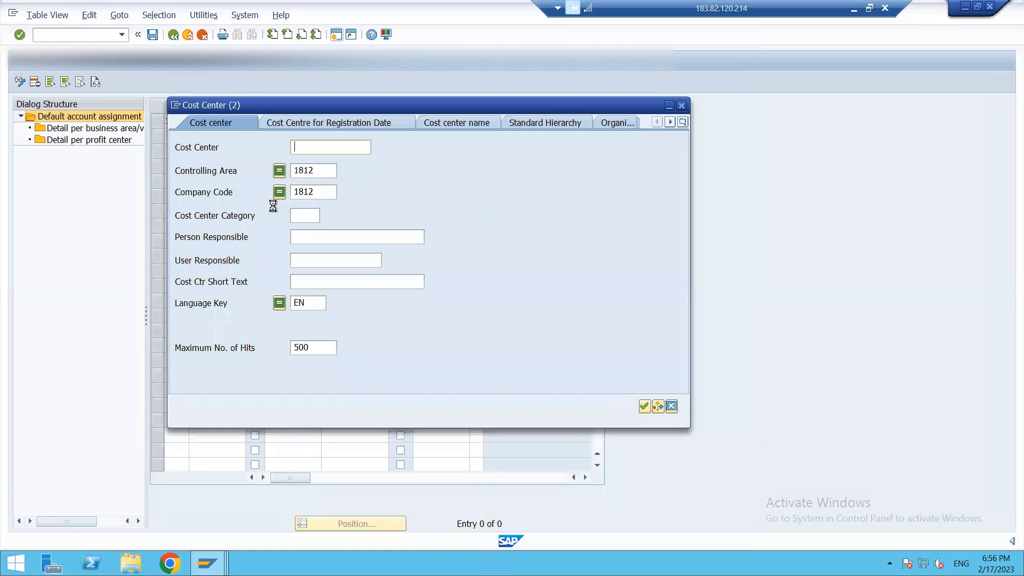
{"action": "left_click", "coordinate": [643, 406]}
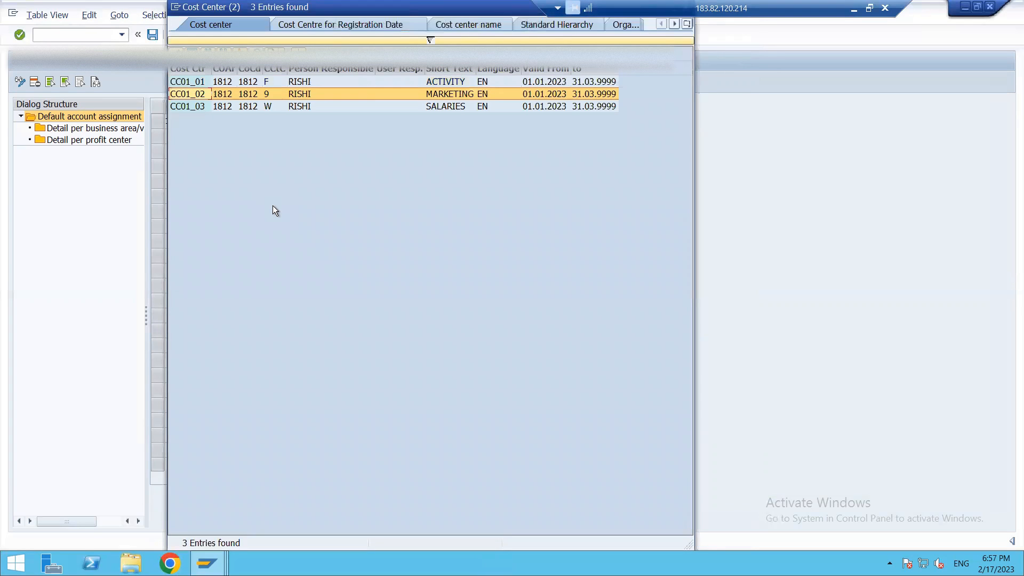
{"action": "double_click", "coordinate": [188, 93]}
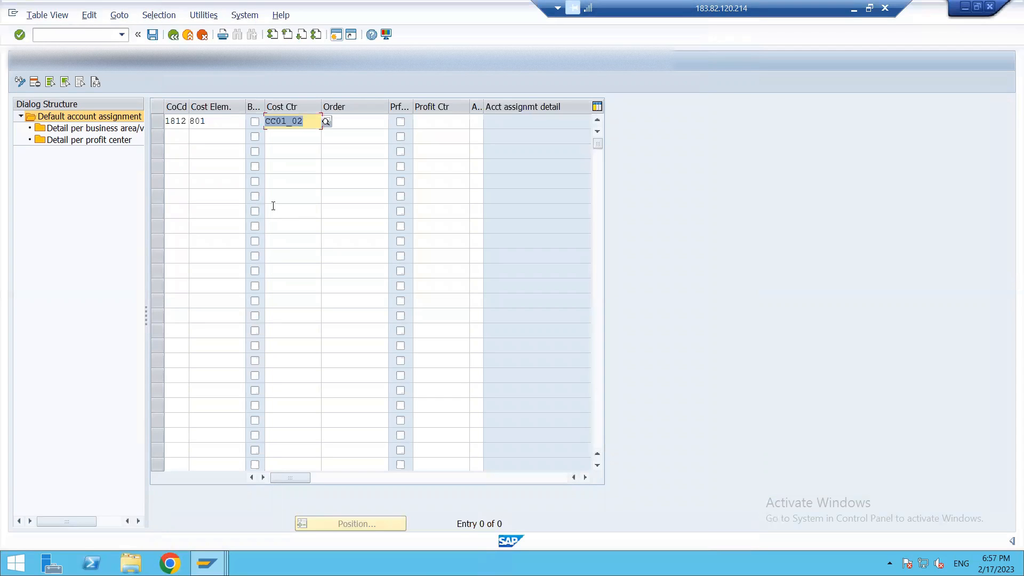
{"action": "mouse_move", "coordinate": [290, 126]}
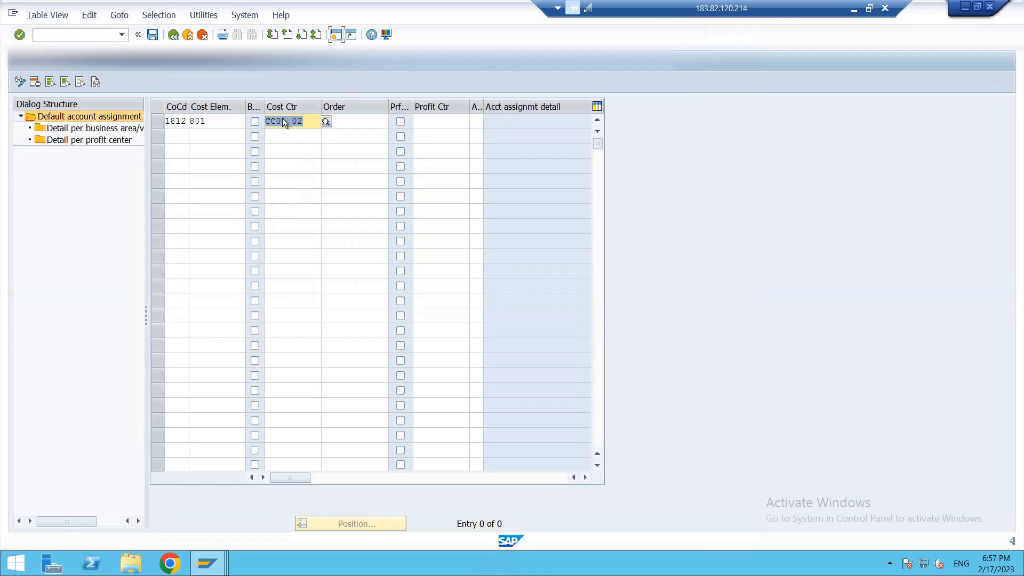
{"action": "mouse_move", "coordinate": [300, 132]}
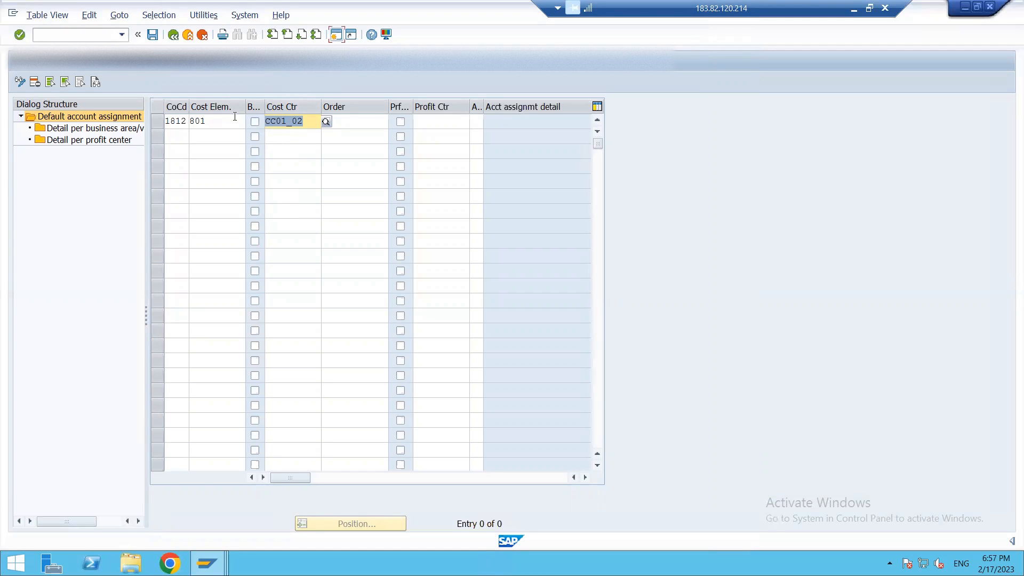
{"action": "left_click", "coordinate": [290, 150]}
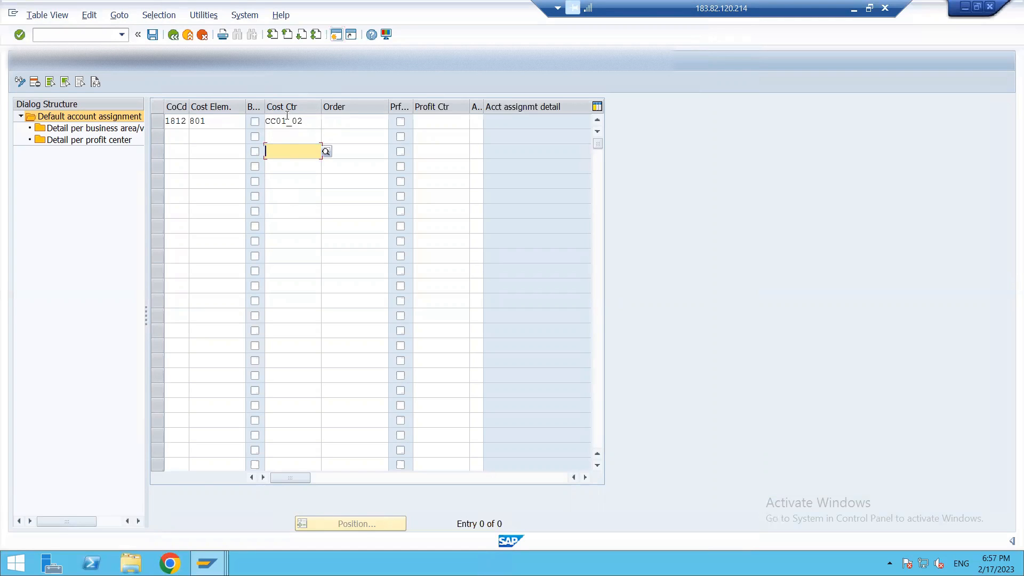
{"action": "mouse_move", "coordinate": [442, 112]}
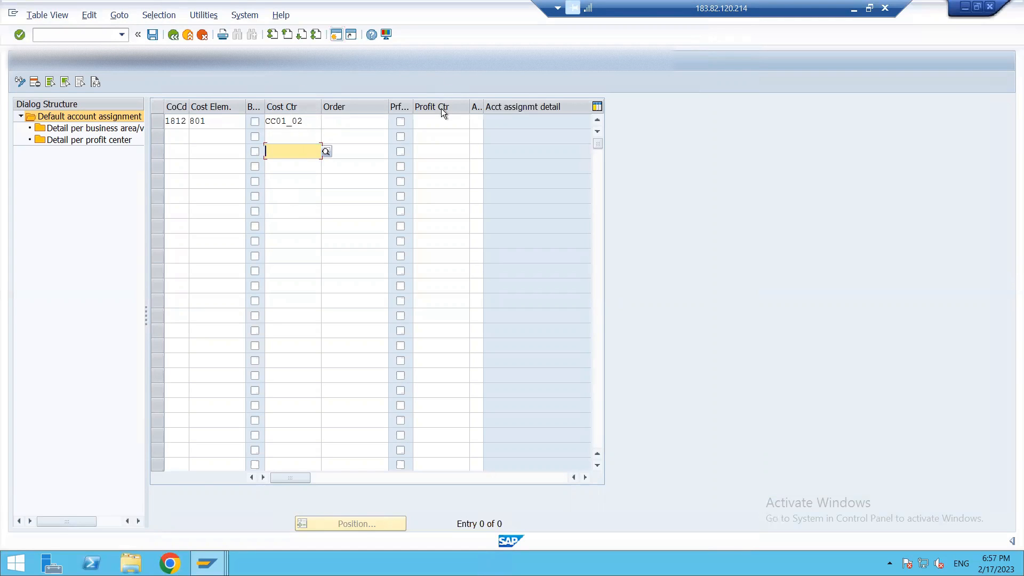
{"action": "mouse_move", "coordinate": [441, 107]}
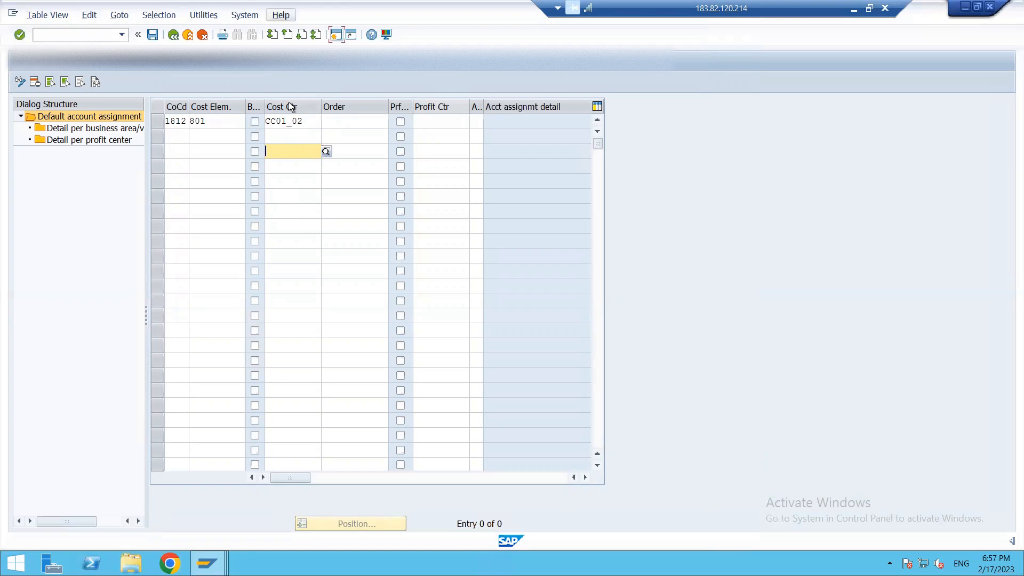
{"action": "mouse_move", "coordinate": [440, 105]}
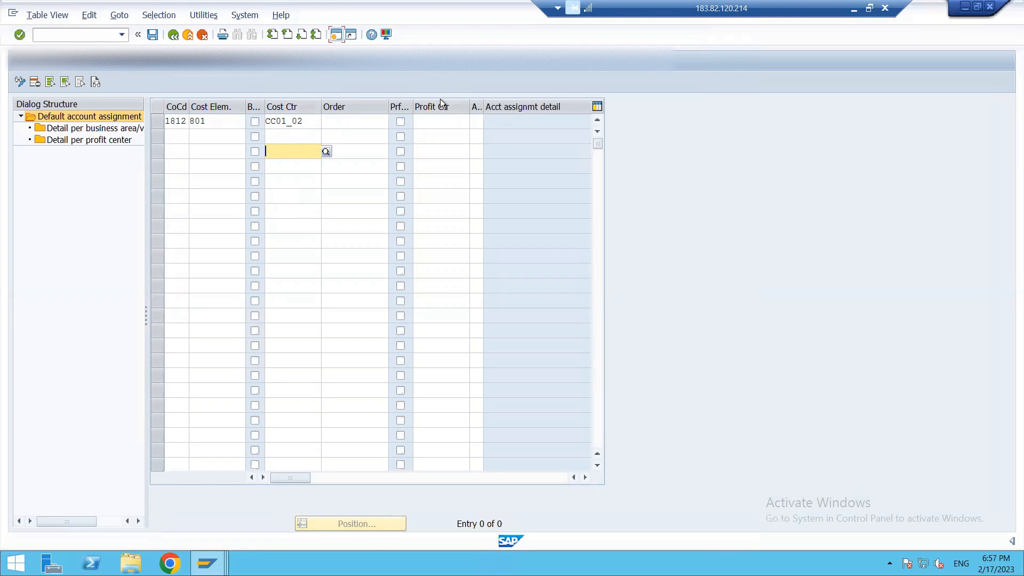
{"action": "mouse_move", "coordinate": [316, 102]}
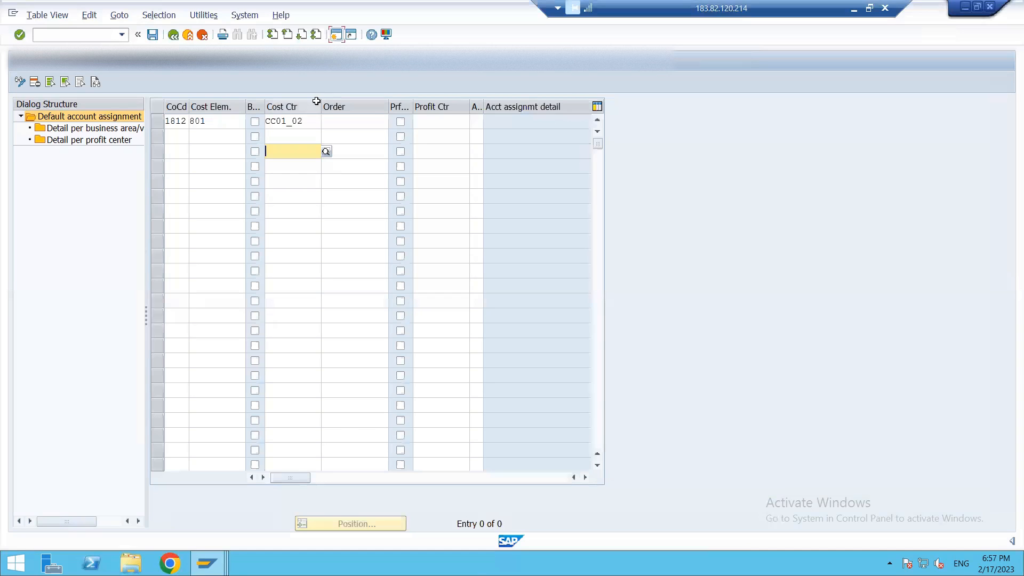
{"action": "mouse_move", "coordinate": [429, 122]}
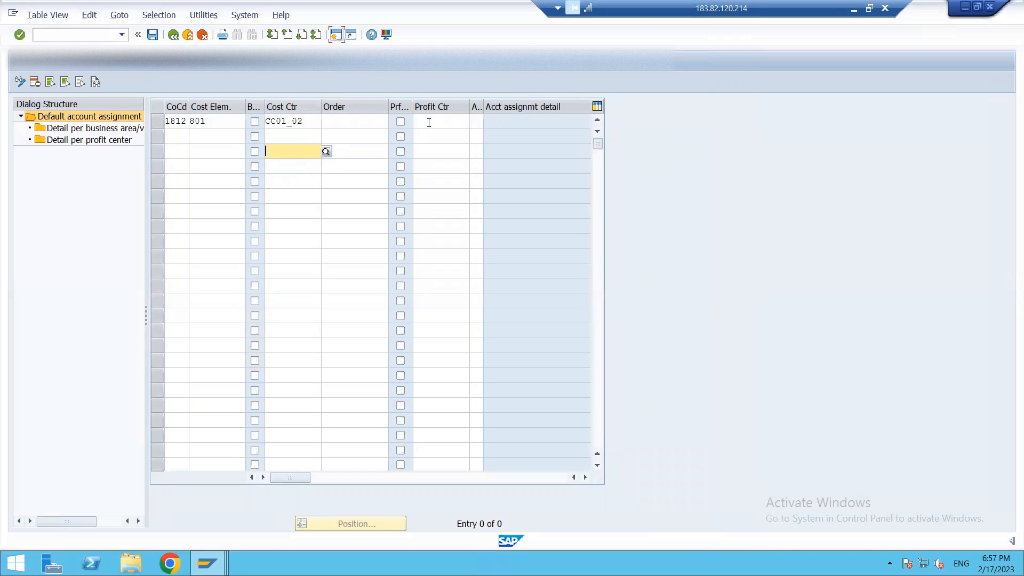
{"action": "left_click", "coordinate": [441, 121]}
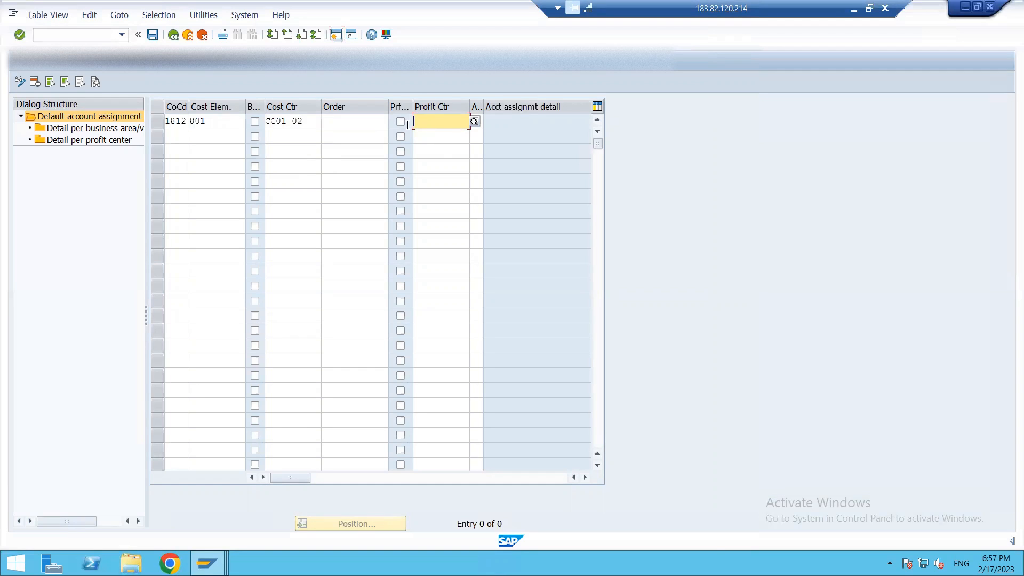
{"action": "mouse_move", "coordinate": [462, 140]}
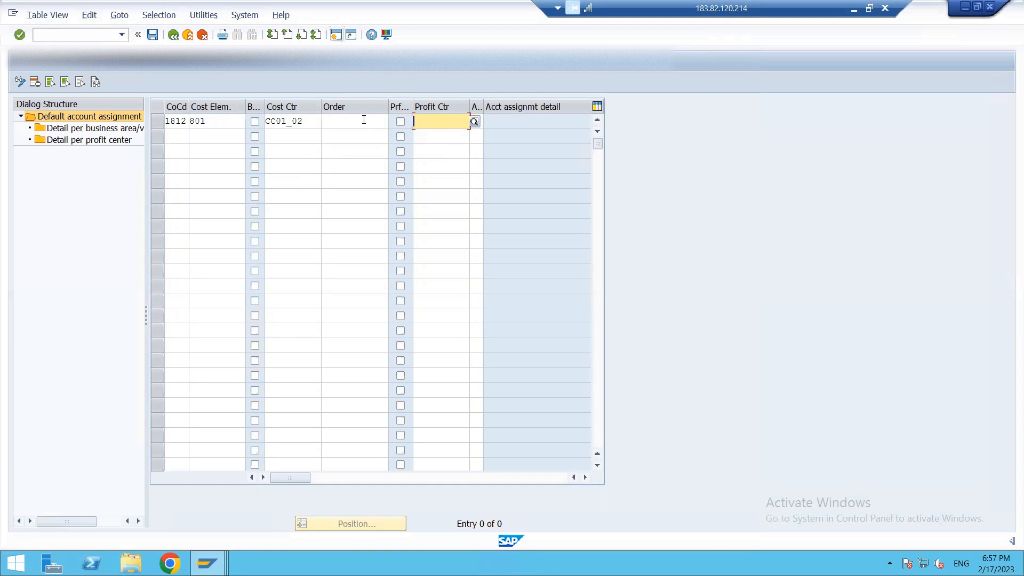
{"action": "left_click", "coordinate": [355, 120]}
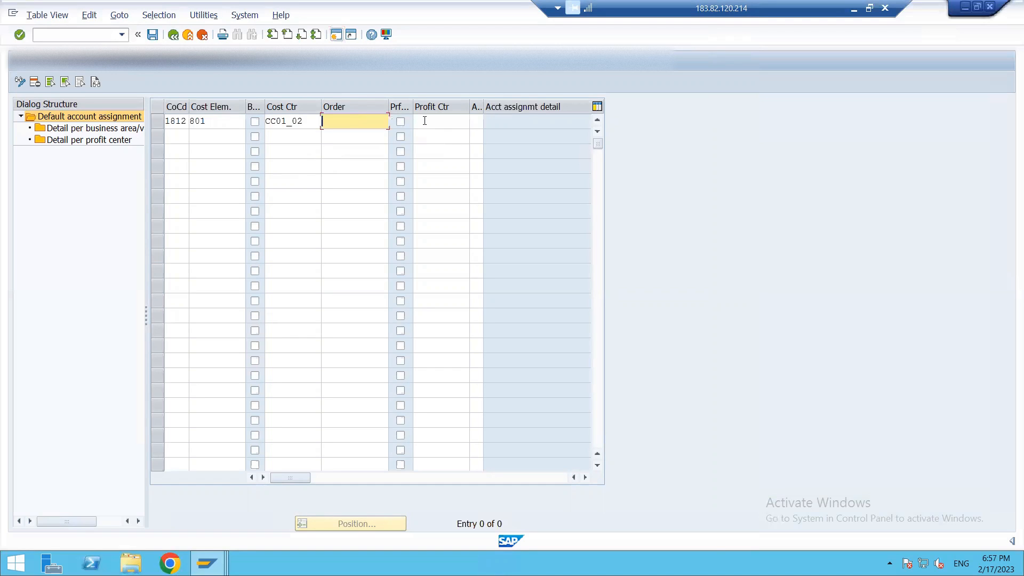
{"action": "left_click", "coordinate": [441, 121]}
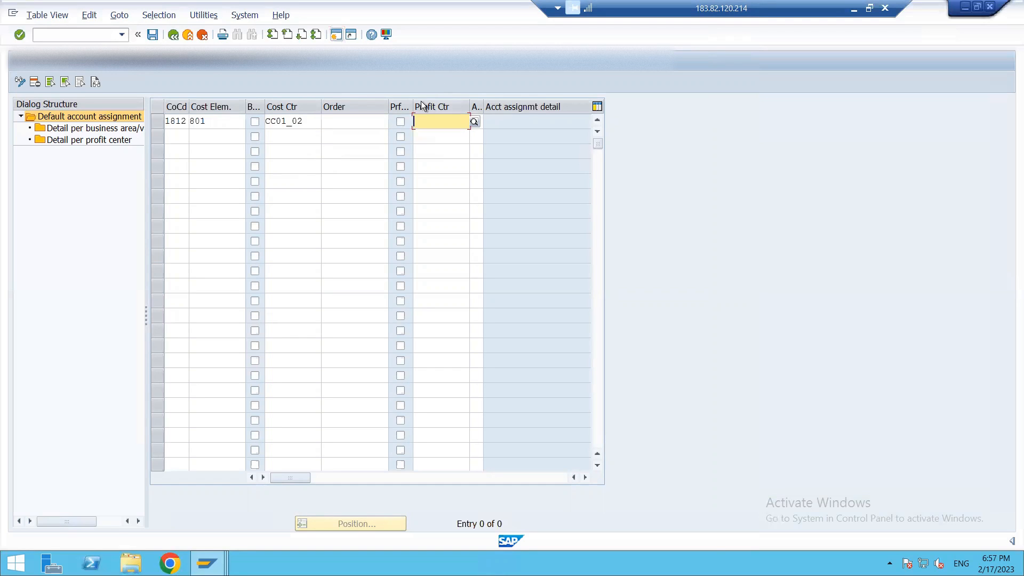
{"action": "mouse_move", "coordinate": [499, 120]}
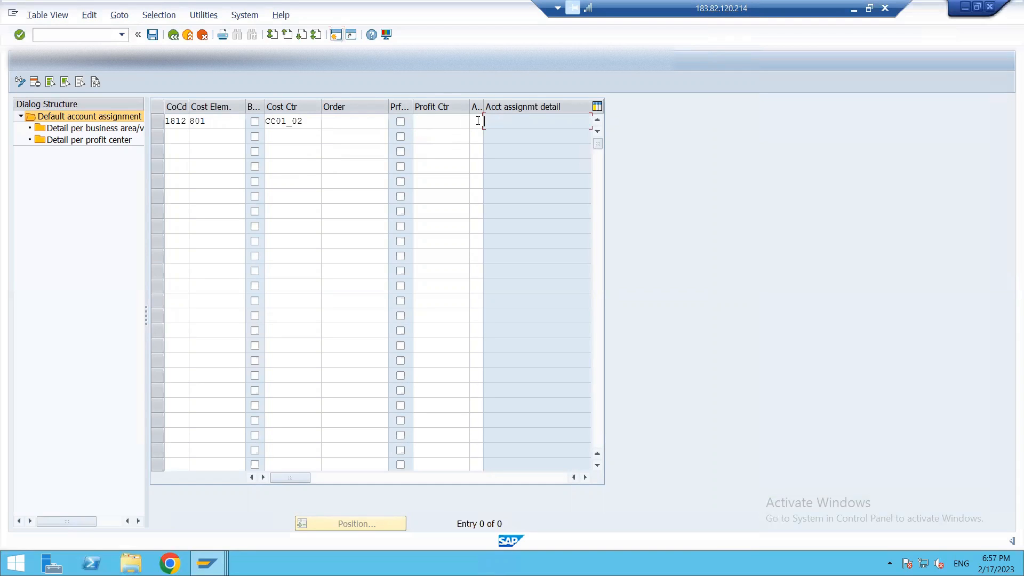
{"action": "mouse_move", "coordinate": [490, 126]}
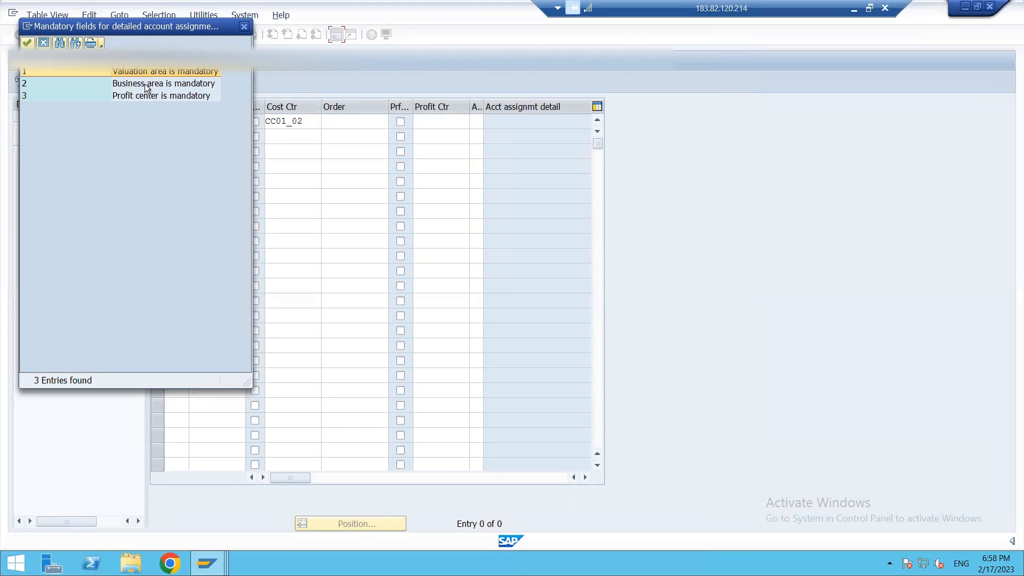
{"action": "mouse_move", "coordinate": [132, 79]}
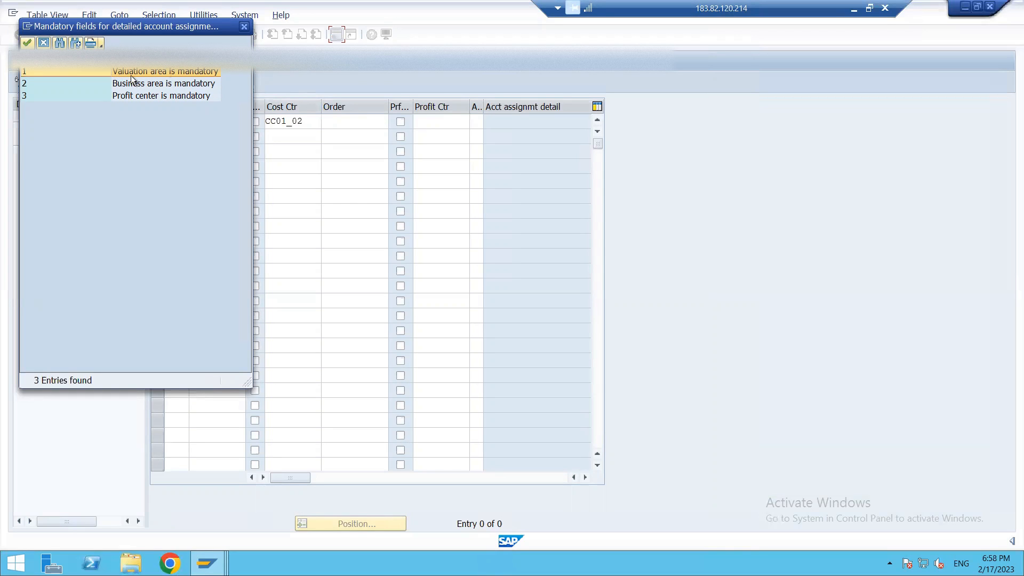
{"action": "mouse_move", "coordinate": [219, 121]}
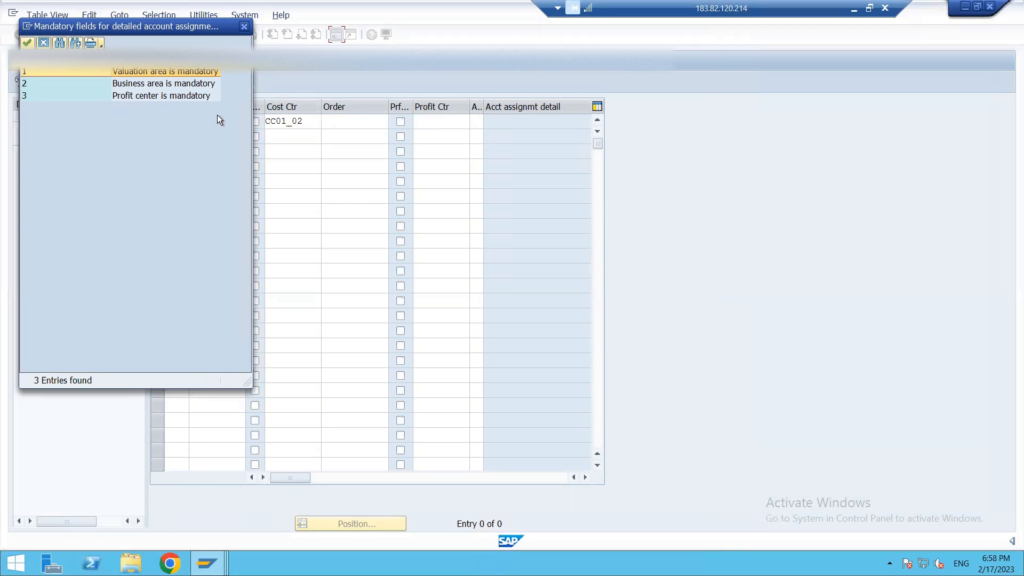
{"action": "mouse_move", "coordinate": [212, 96]}
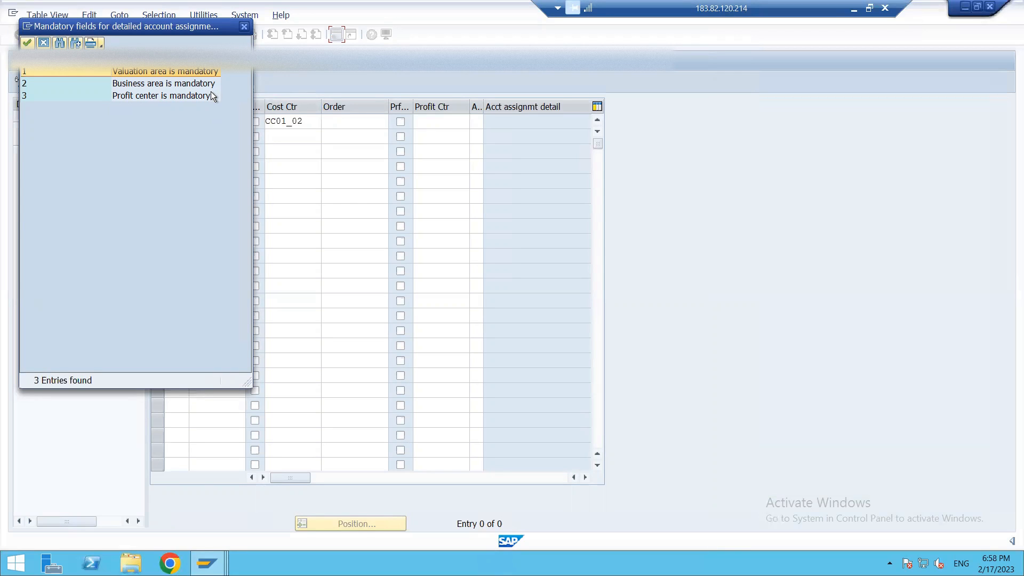
{"action": "mouse_move", "coordinate": [253, 40]}
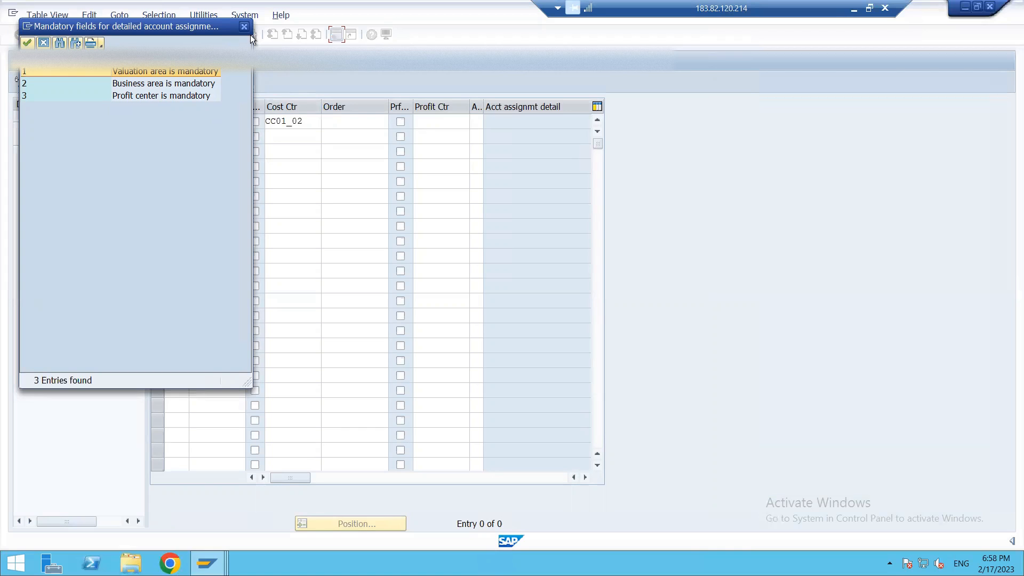
{"action": "mouse_move", "coordinate": [166, 84]}
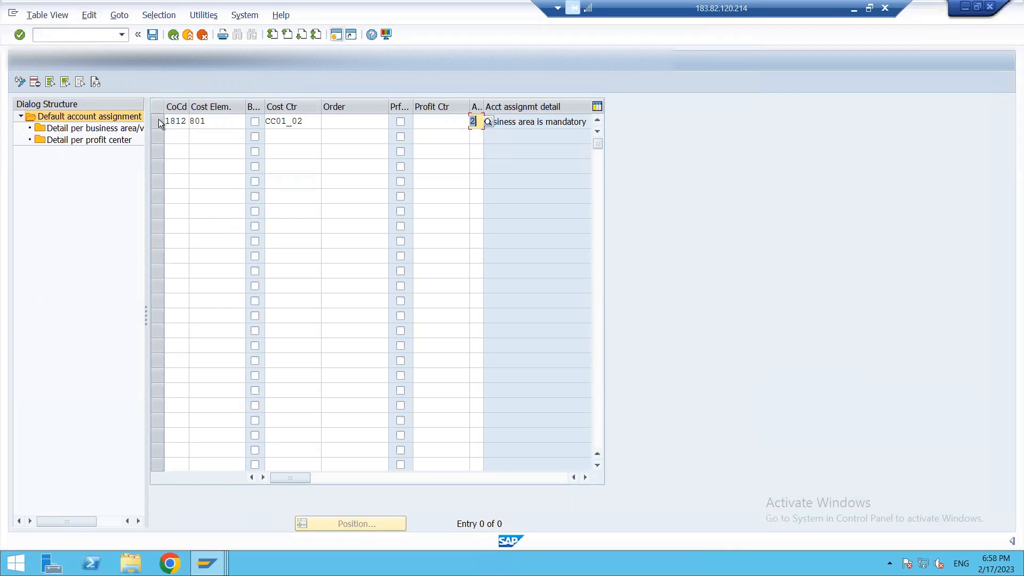
{"action": "mouse_move", "coordinate": [425, 199]}
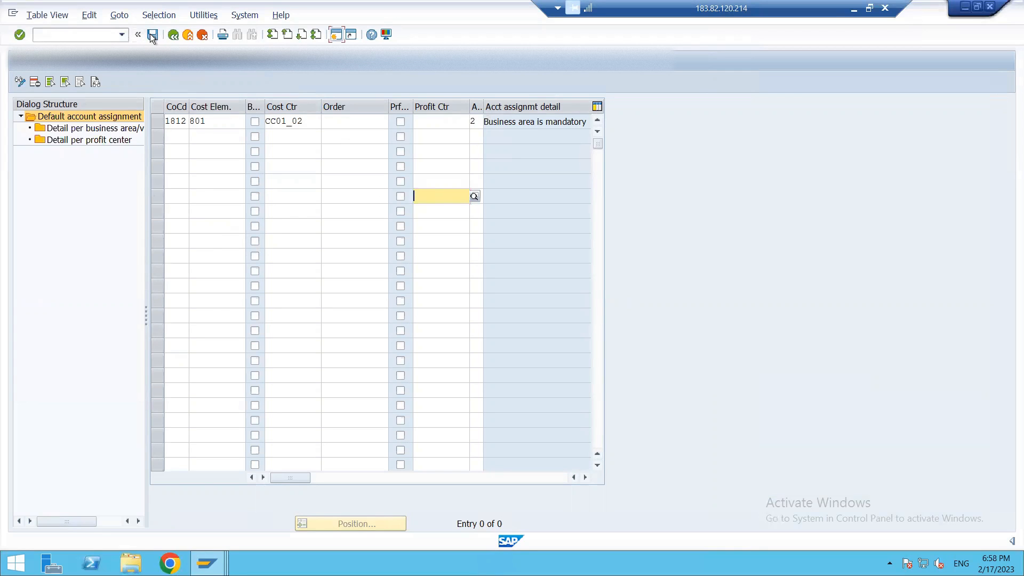
Step: Save the CC01_02 default assignment entry and confirm the customizing request
{"action": "left_click", "coordinate": [153, 34]}
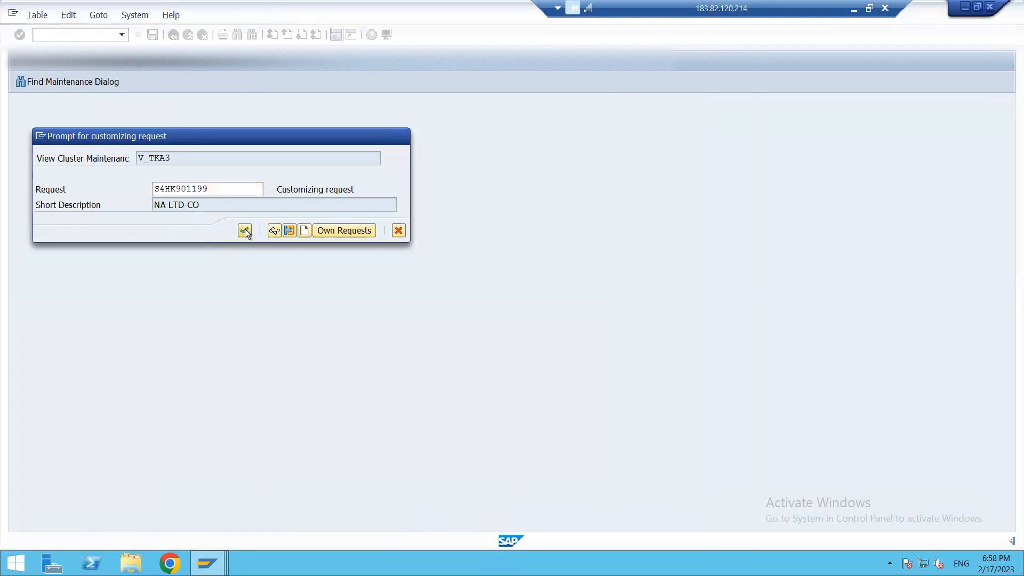
{"action": "left_click", "coordinate": [244, 230]}
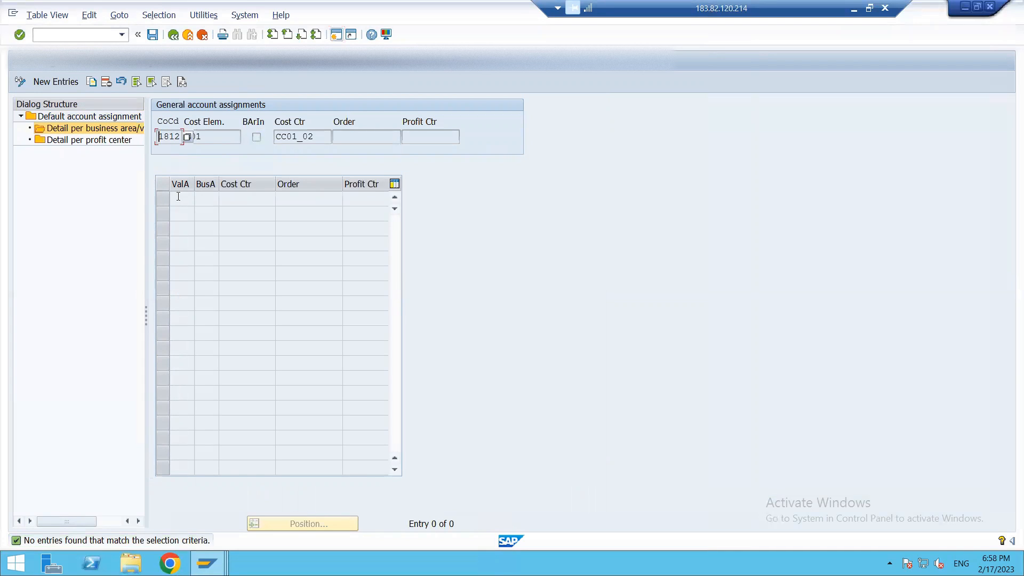
{"action": "mouse_move", "coordinate": [215, 191]}
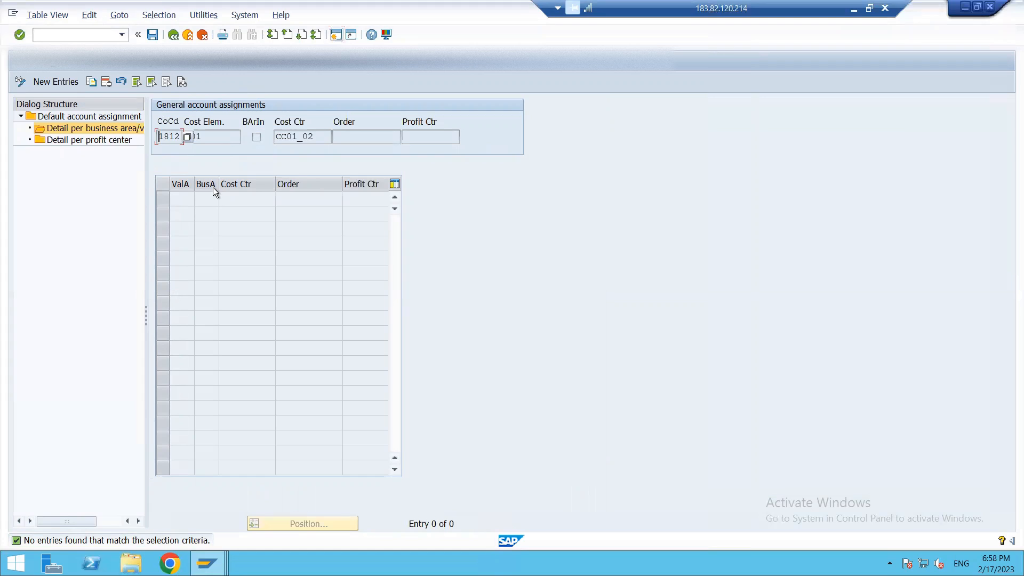
{"action": "mouse_move", "coordinate": [210, 176]}
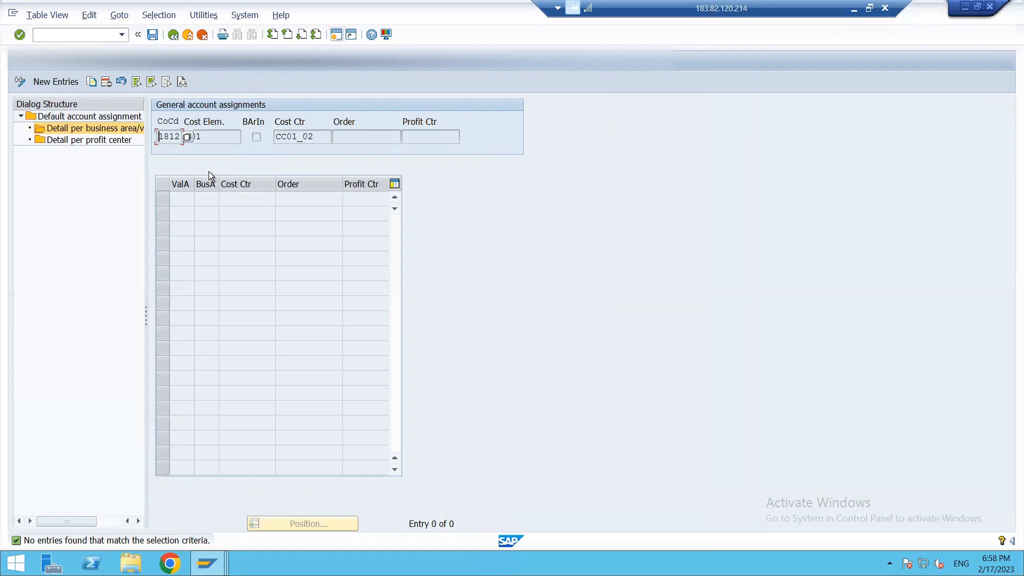
{"action": "mouse_move", "coordinate": [242, 186]}
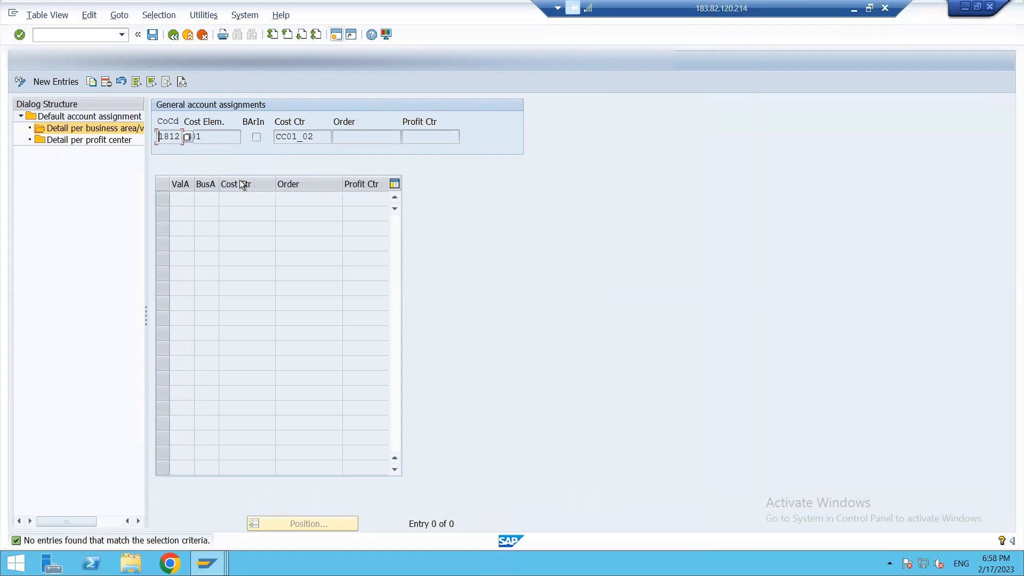
{"action": "mouse_move", "coordinate": [237, 183]}
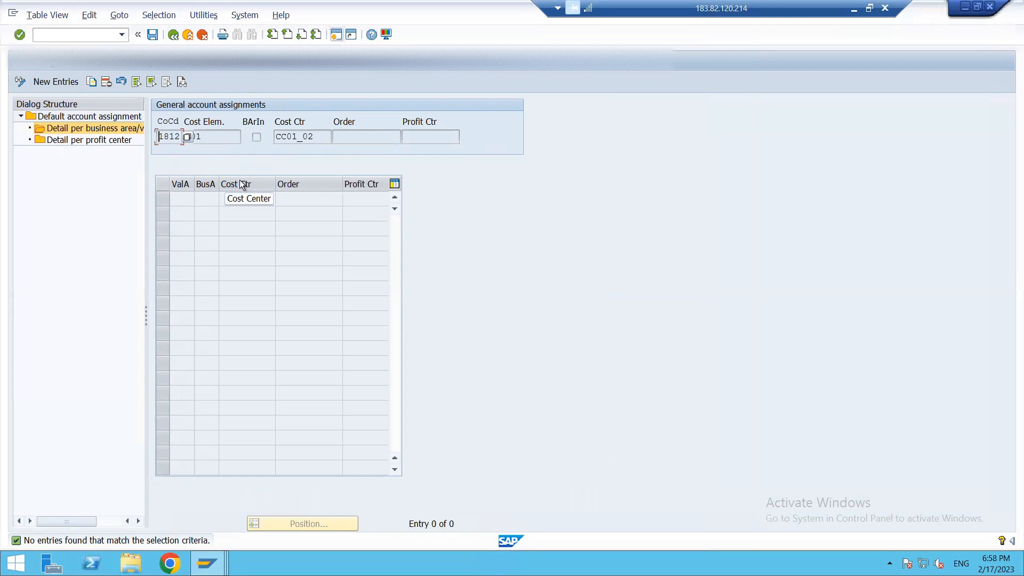
{"action": "mouse_move", "coordinate": [123, 116]}
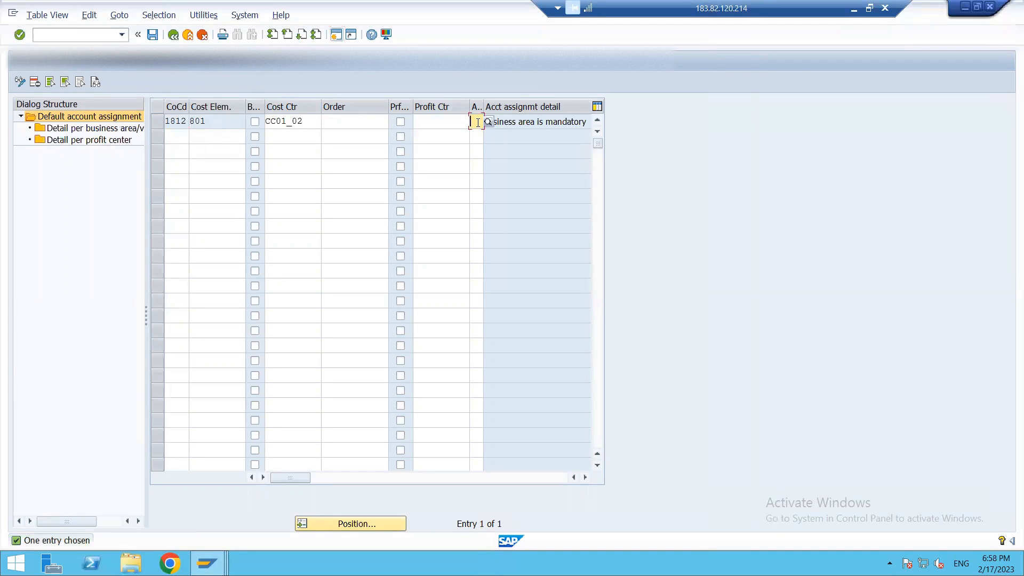
Step: Enter 3 as account assignment detail and view the per-profit-center details of the 801 row
{"action": "type", "text": "3"}
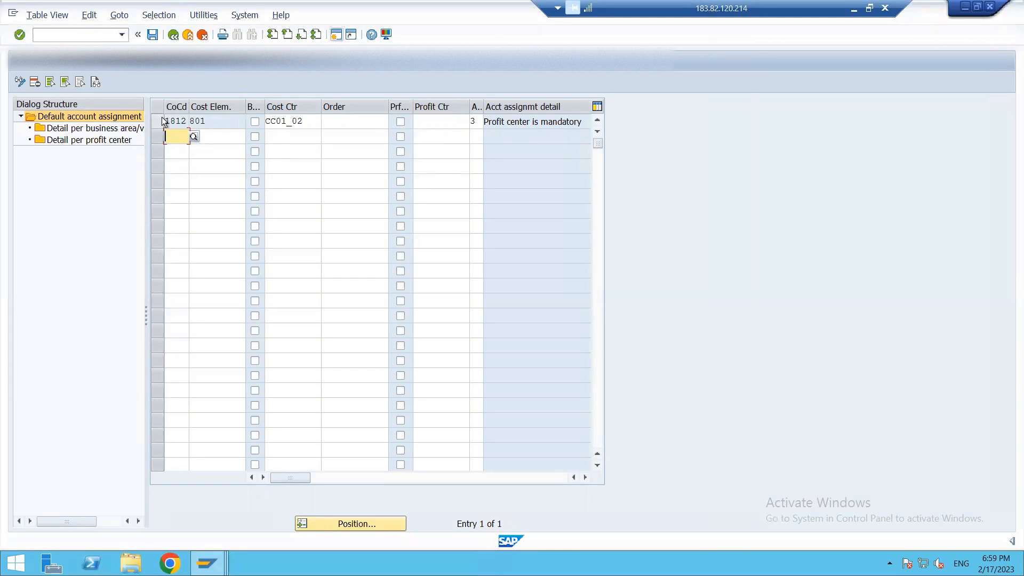
{"action": "left_click", "coordinate": [157, 121]}
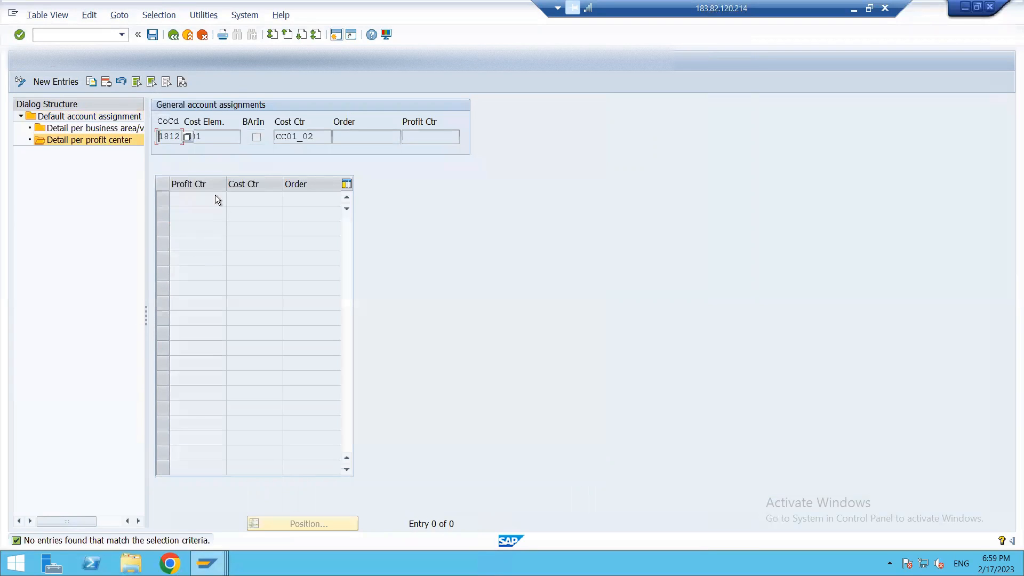
{"action": "mouse_move", "coordinate": [302, 209]}
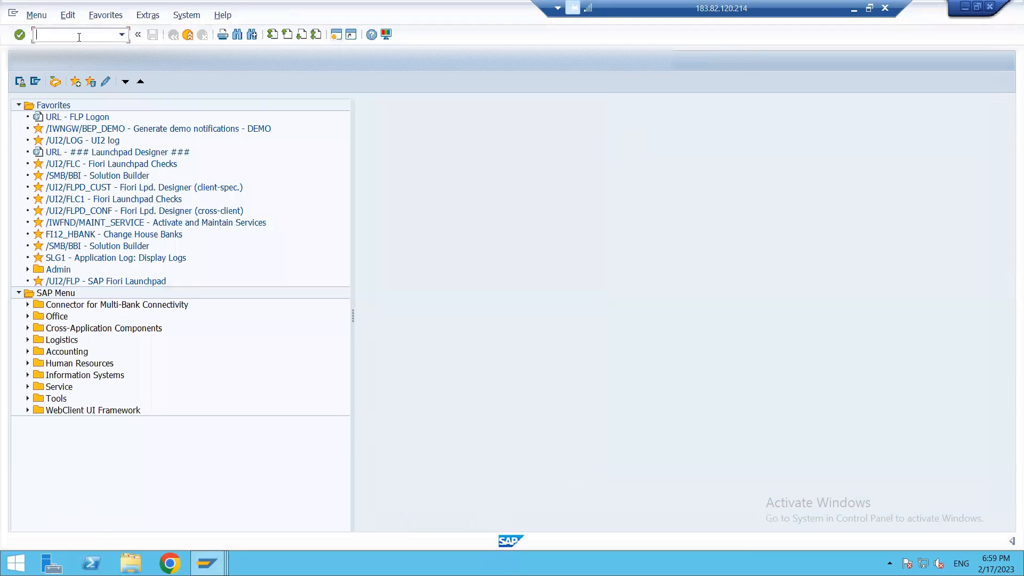
{"action": "type", "text": "FI"}
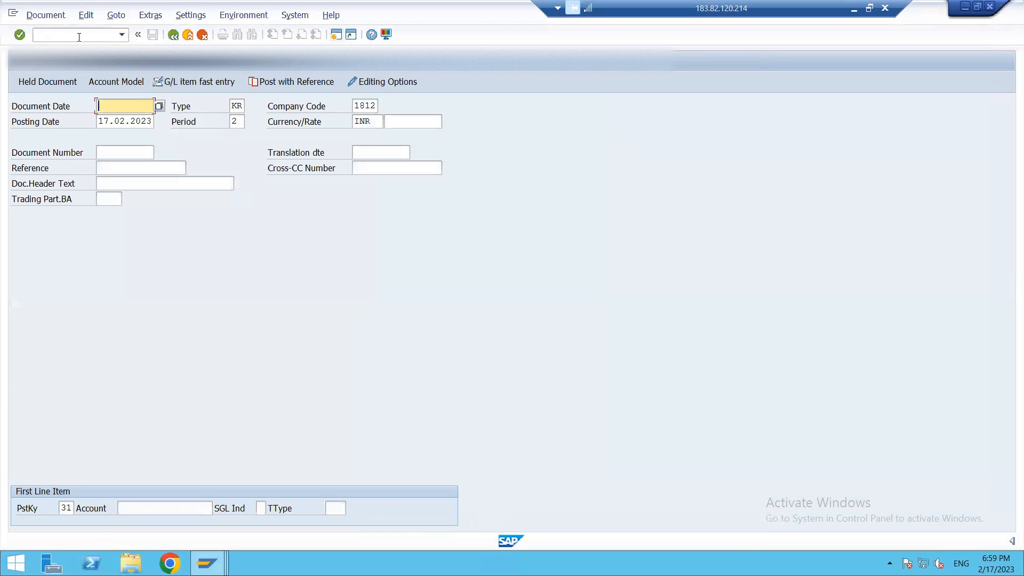
{"action": "type", "text": "17.02.2023"}
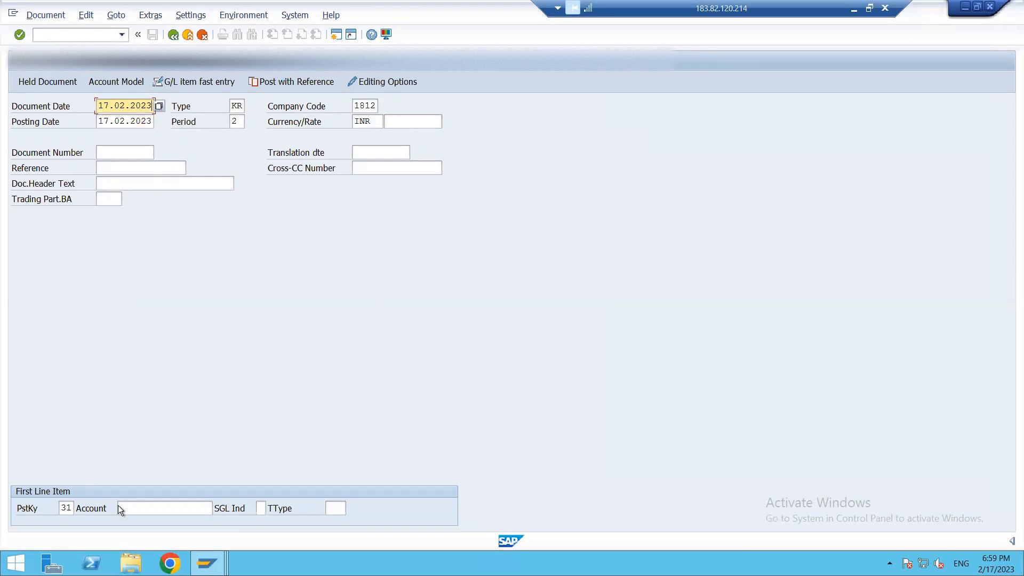
{"action": "left_click", "coordinate": [164, 508]}
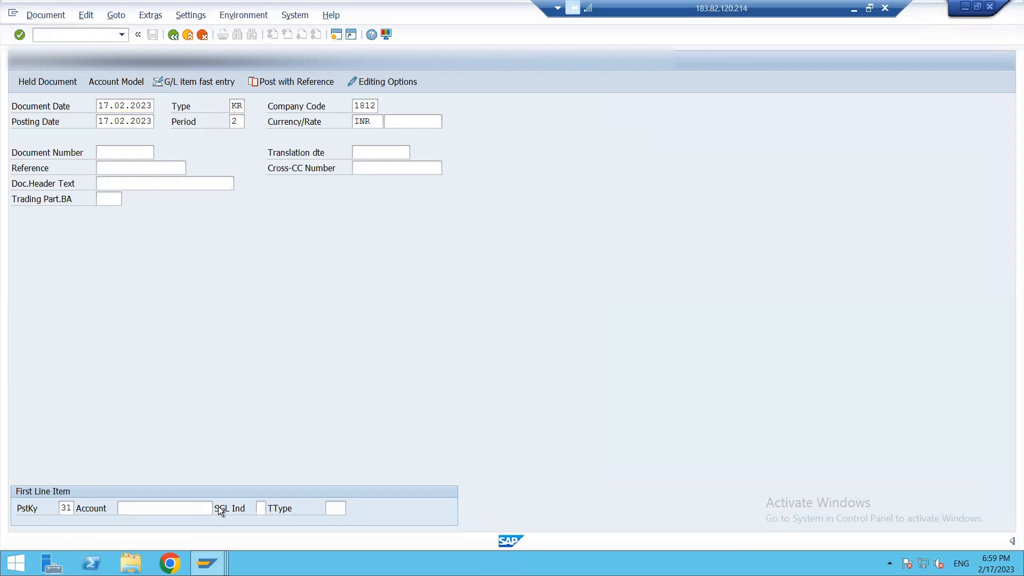
{"action": "left_click", "coordinate": [164, 507]}
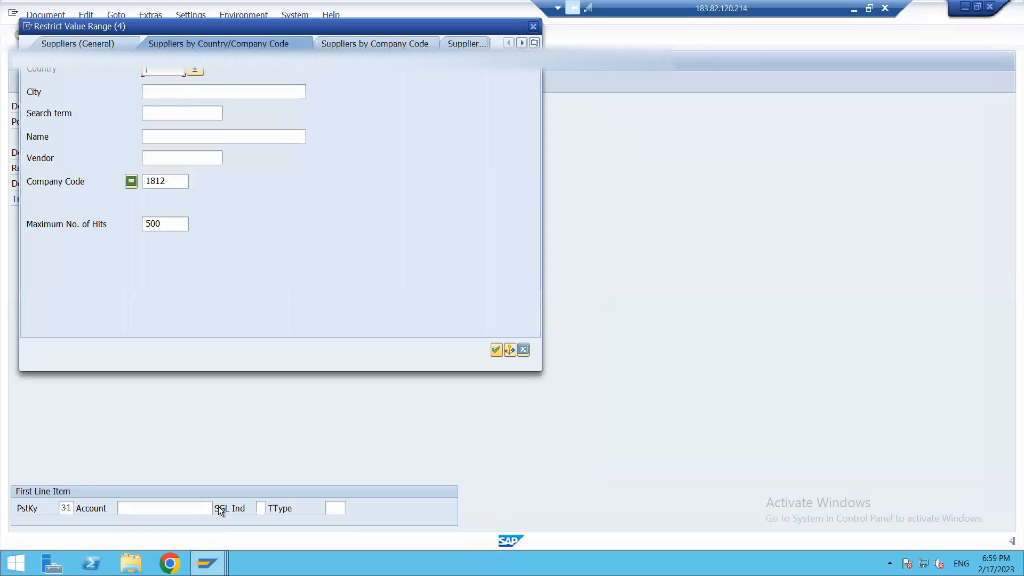
{"action": "left_click", "coordinate": [496, 350]}
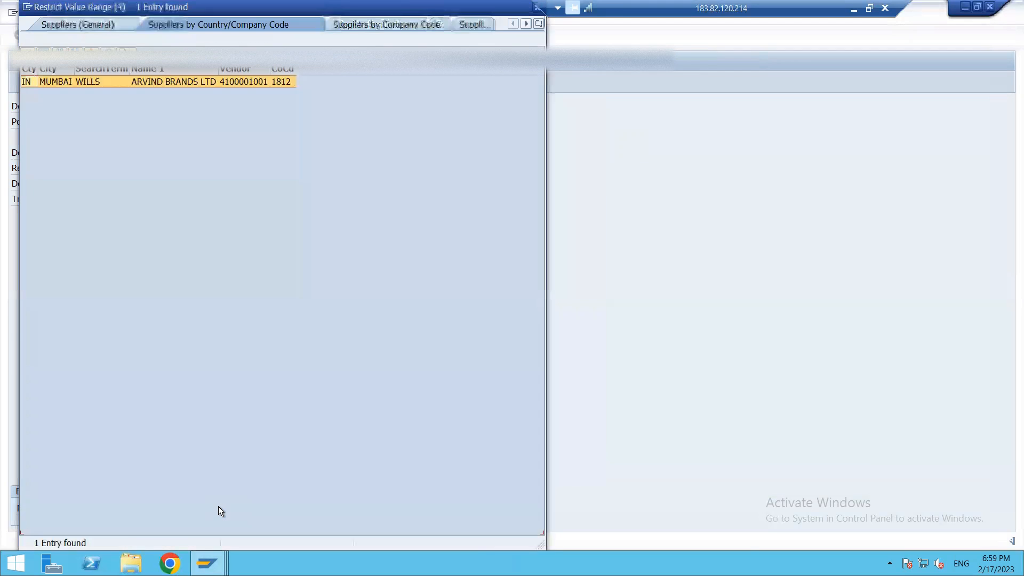
{"action": "double_click", "coordinate": [156, 81]}
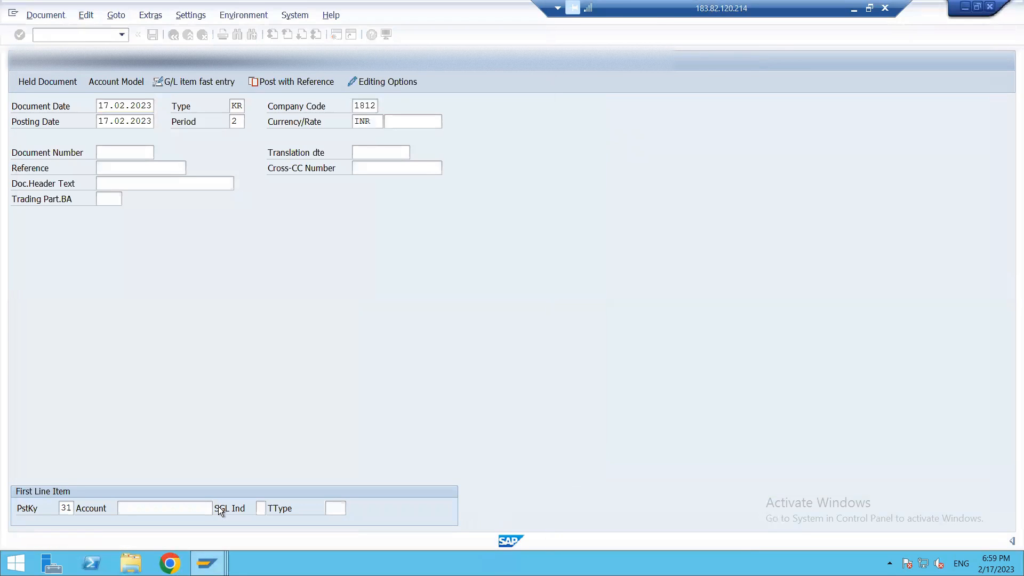
{"action": "type", "text": "4100001001"}
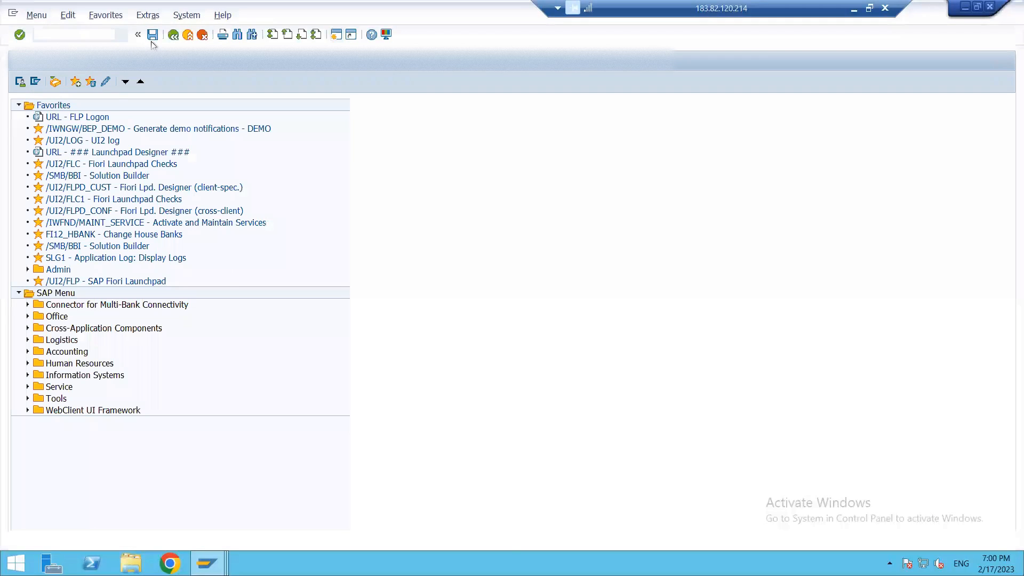
{"action": "left_click", "coordinate": [75, 34]}
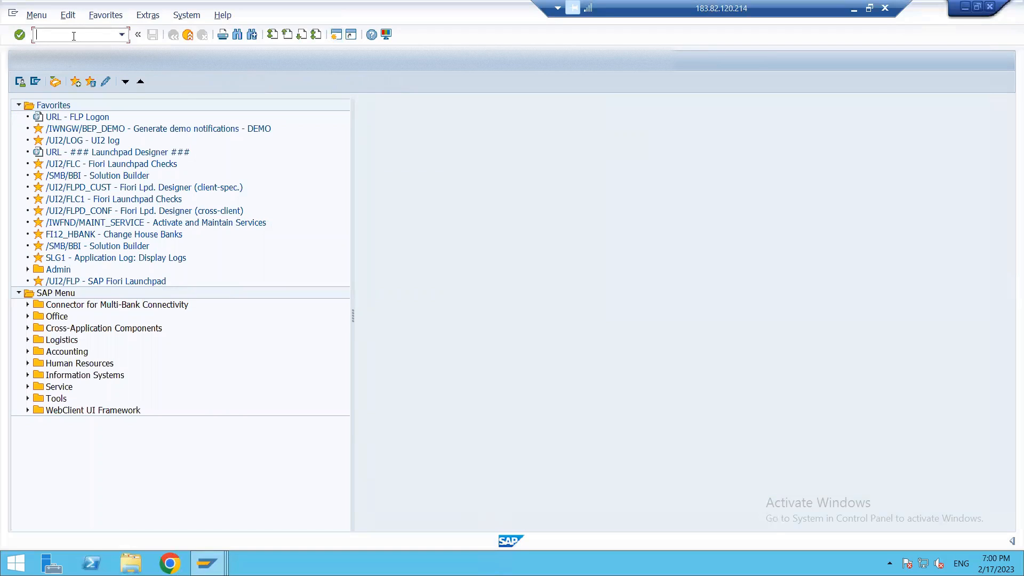
{"action": "type", "text": "OBBG"}
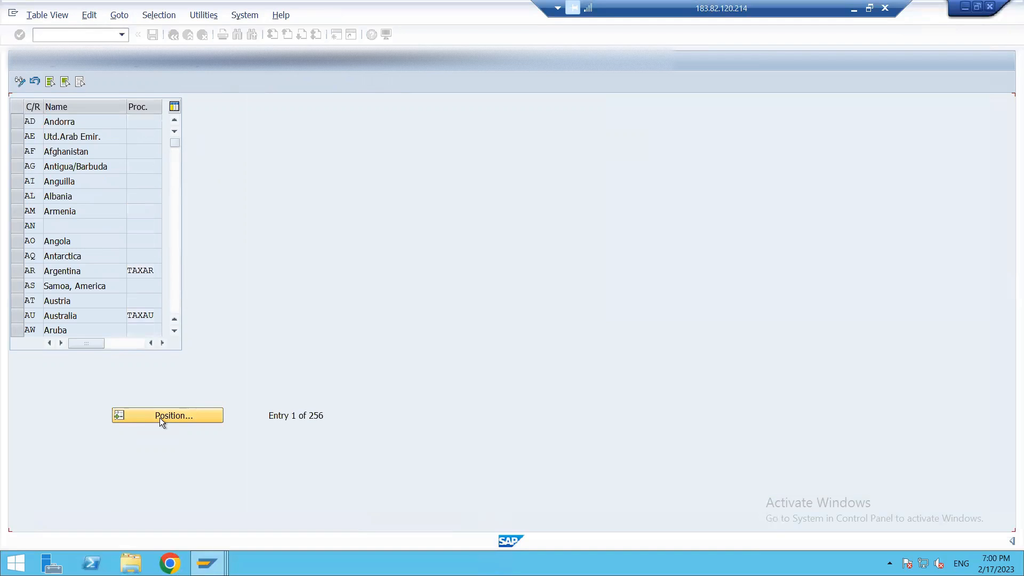
Step: Position to India, set its tax procedure to GST18, save under the customizing request and leave OBBG
{"action": "left_click", "coordinate": [172, 415]}
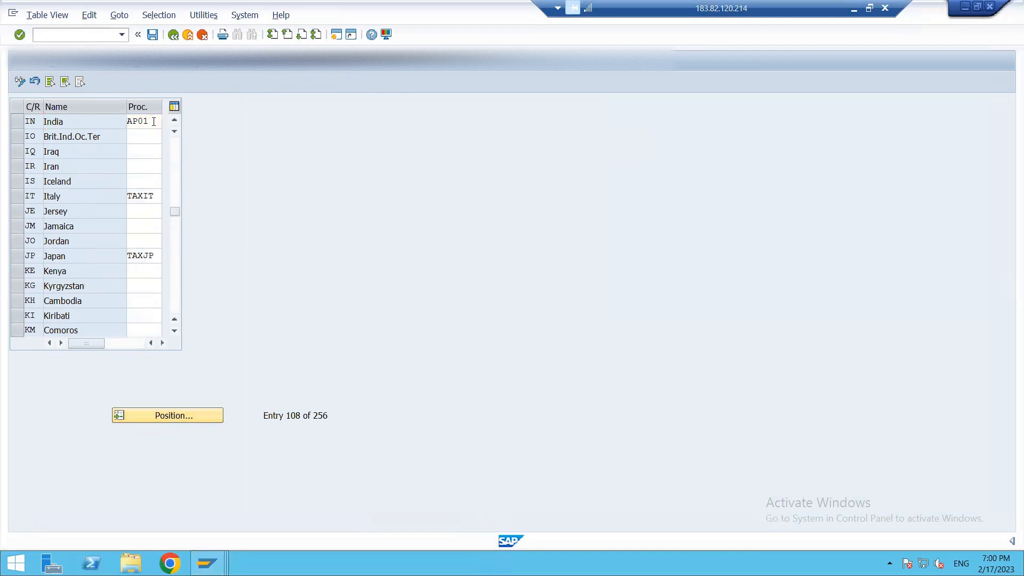
{"action": "left_click", "coordinate": [168, 122]}
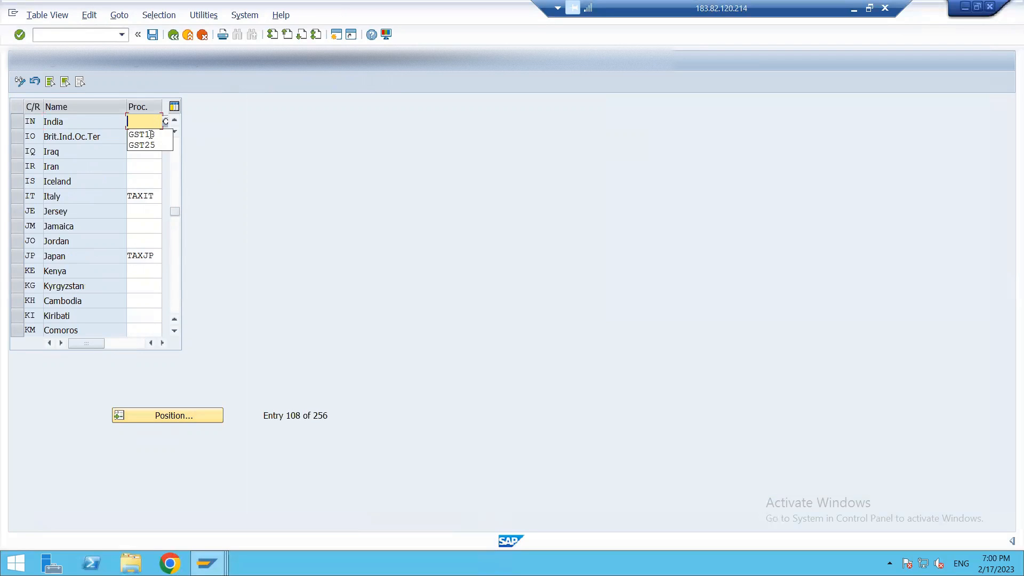
{"action": "left_click", "coordinate": [141, 134]}
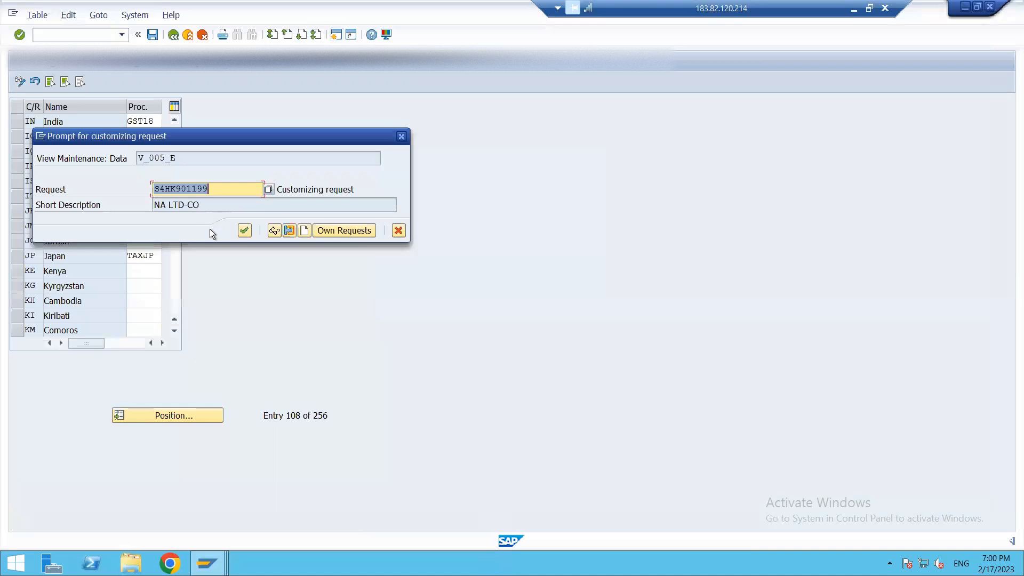
{"action": "left_click", "coordinate": [245, 231]}
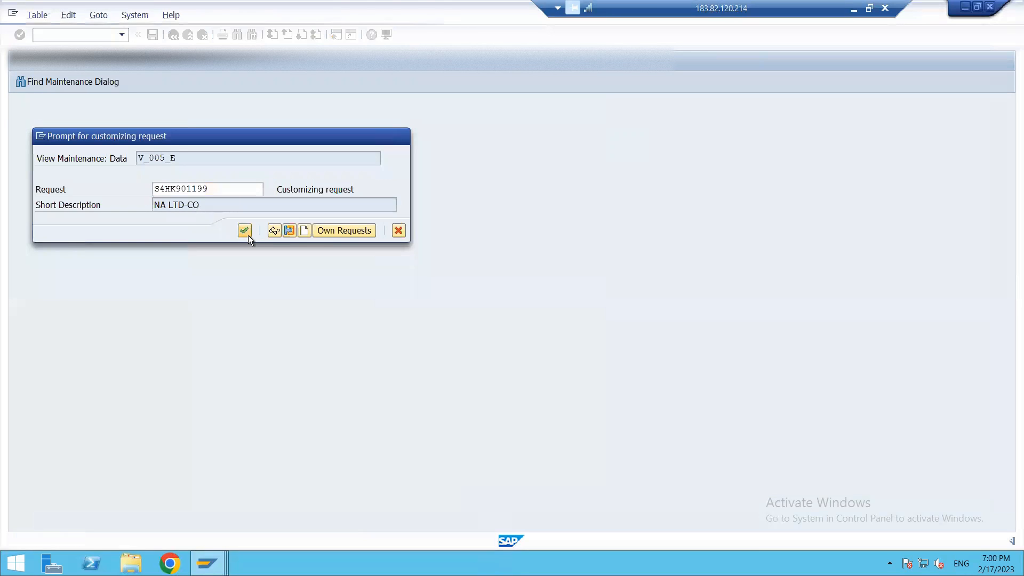
{"action": "left_click", "coordinate": [244, 230]}
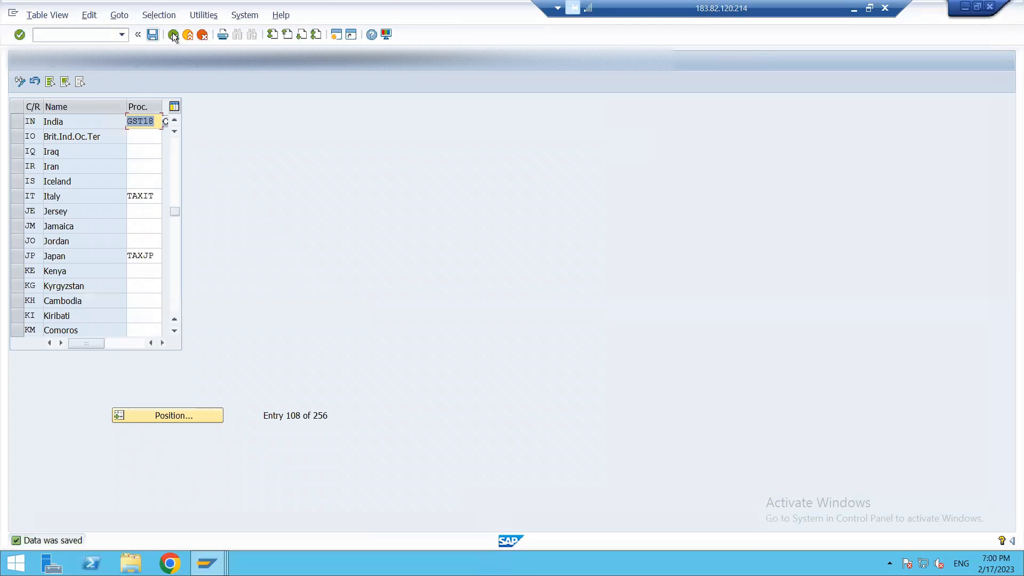
{"action": "left_click", "coordinate": [173, 34]}
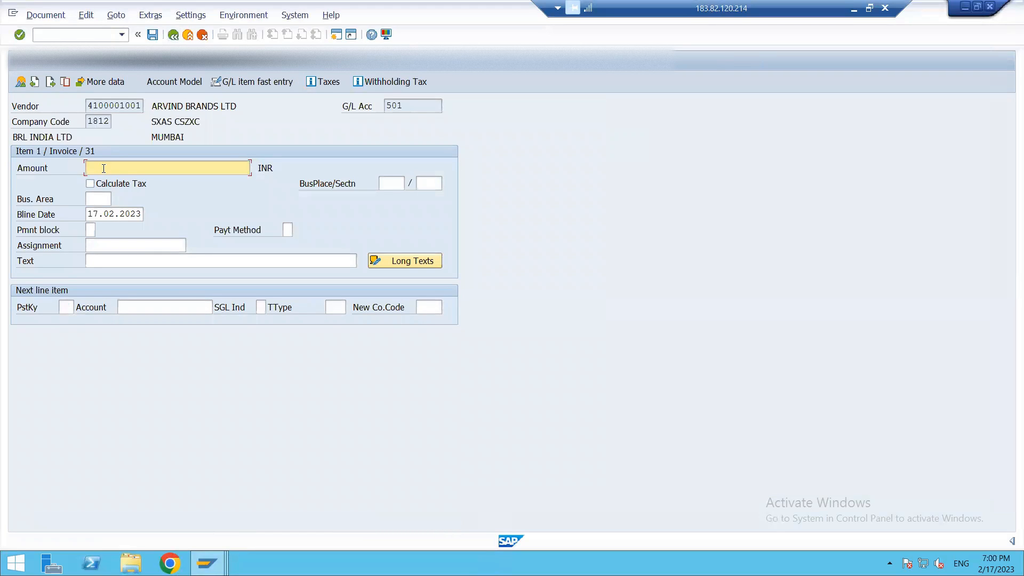
Step: Enter amount 118000 with Calculate Tax ticked and posting key 40 for the next line item
{"action": "type", "text": "118000"}
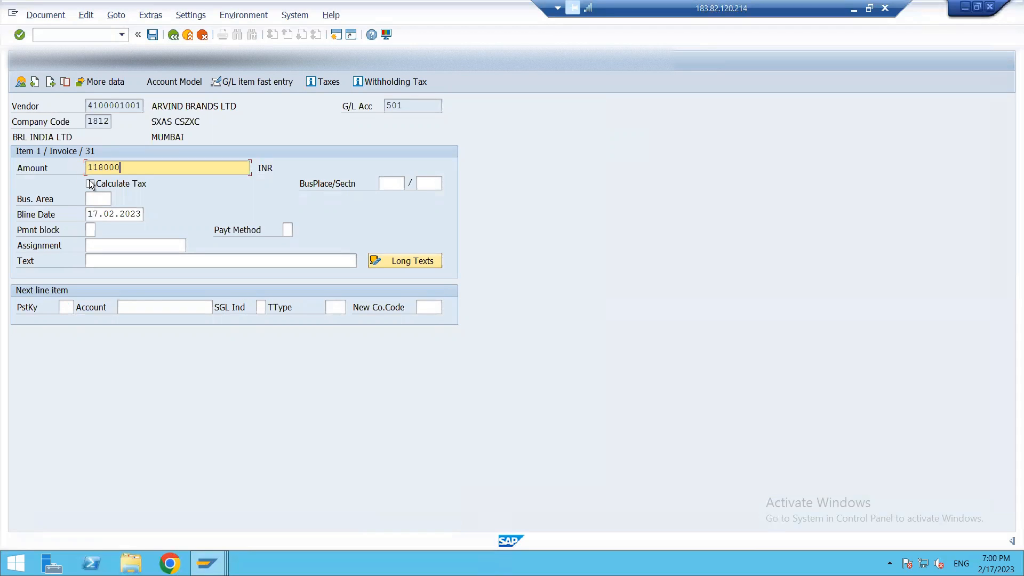
{"action": "left_click", "coordinate": [90, 183]}
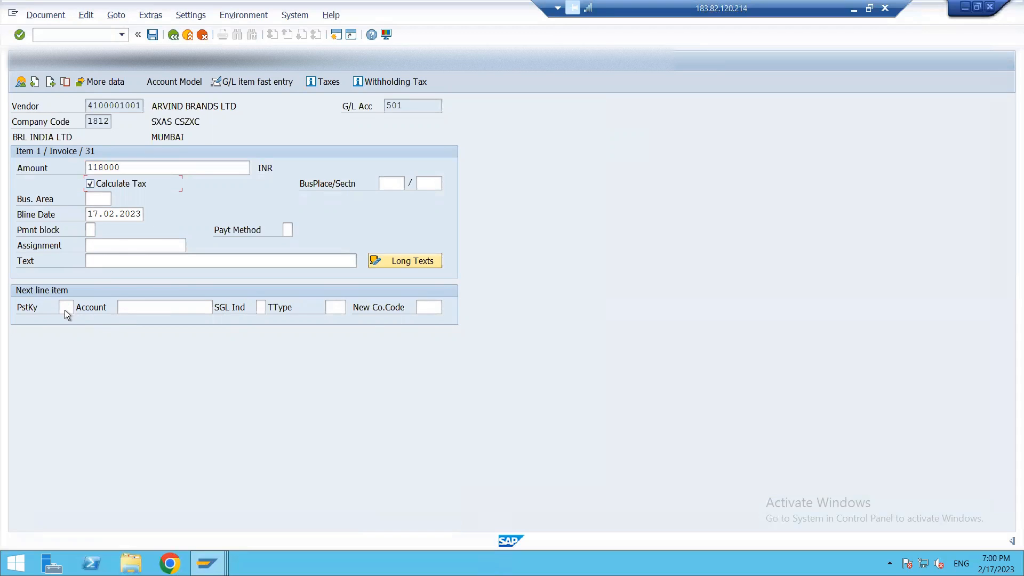
{"action": "left_click", "coordinate": [65, 307]}
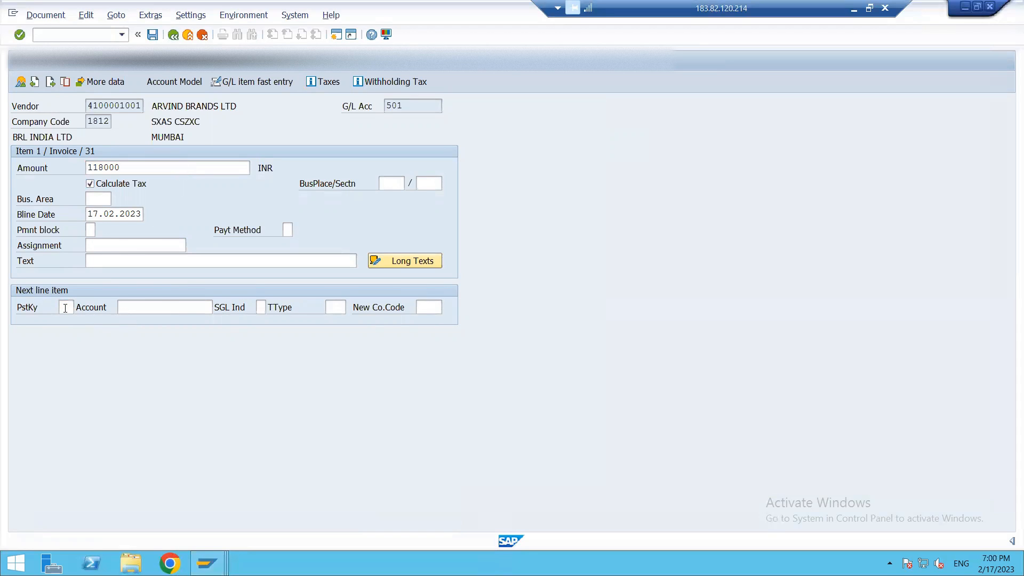
{"action": "type", "text": "40"}
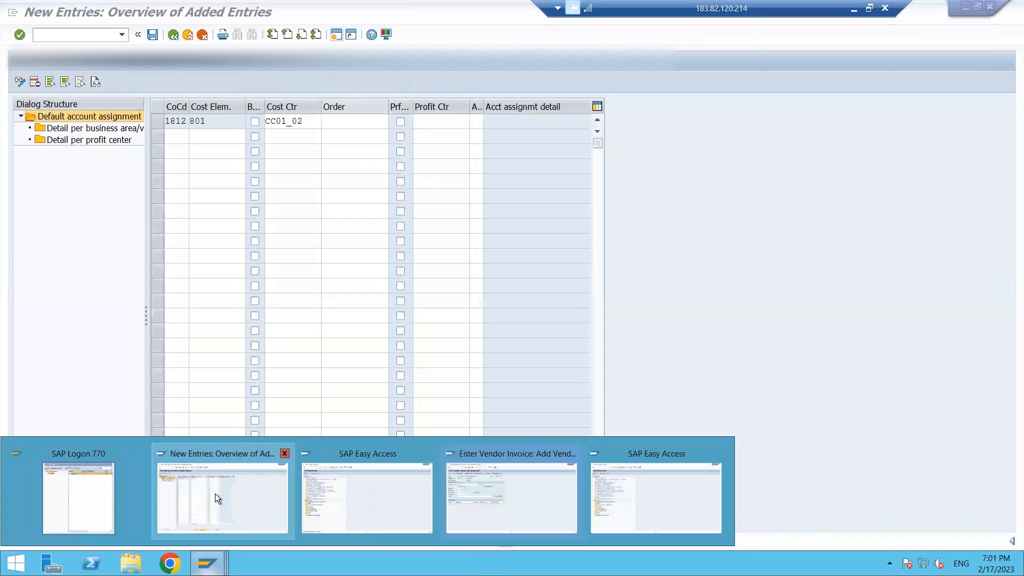
Step: Start the next invoice line with posting key 40 for rent account 801
{"action": "left_click", "coordinate": [222, 498]}
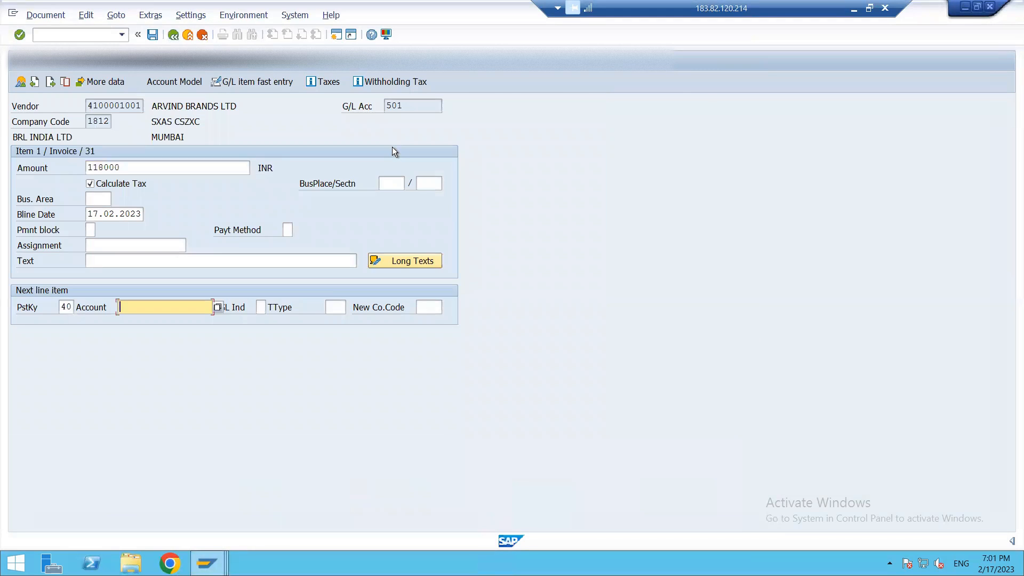
{"action": "type", "text": "801"}
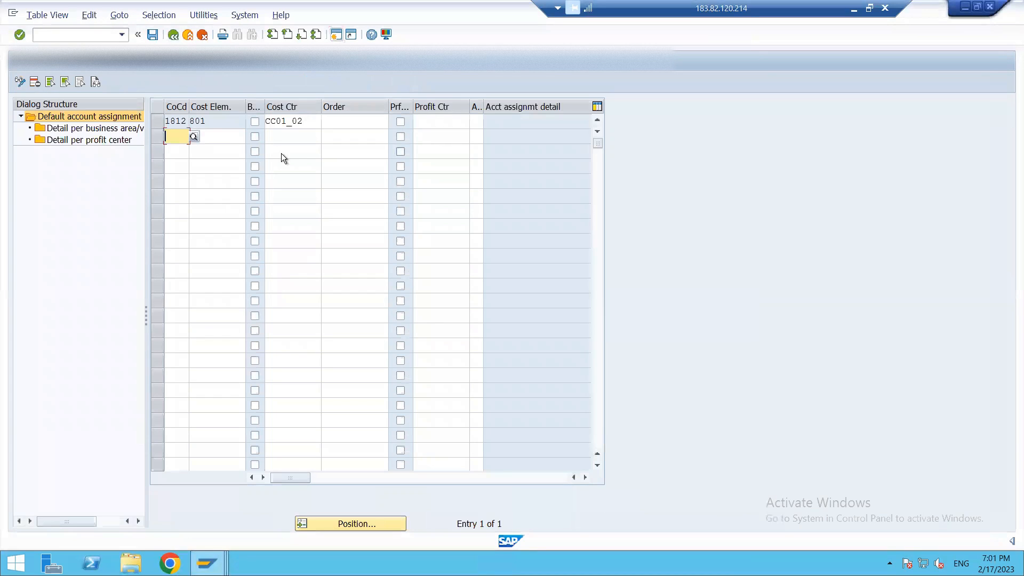
{"action": "mouse_move", "coordinate": [311, 117]}
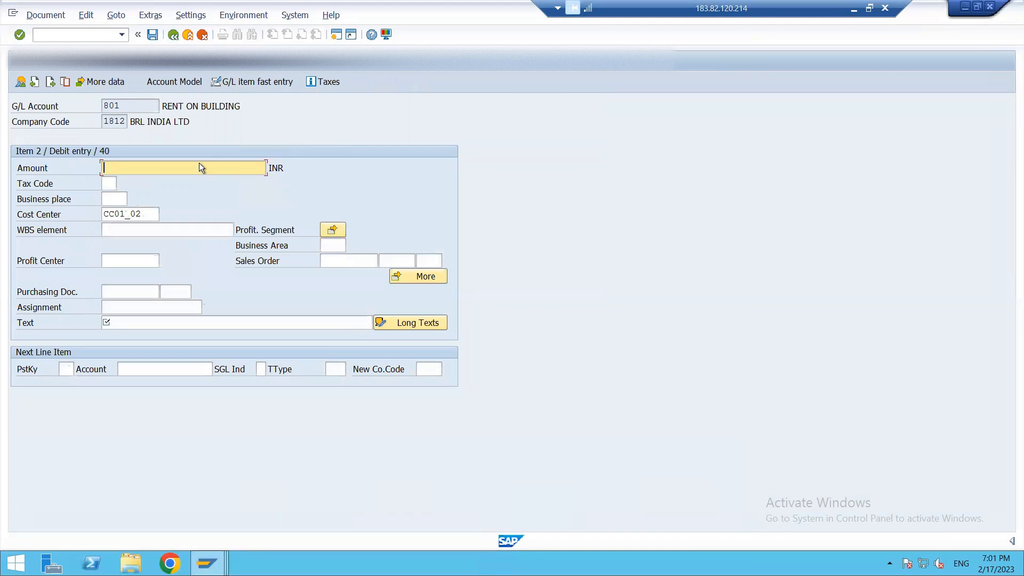
{"action": "mouse_move", "coordinate": [199, 165]}
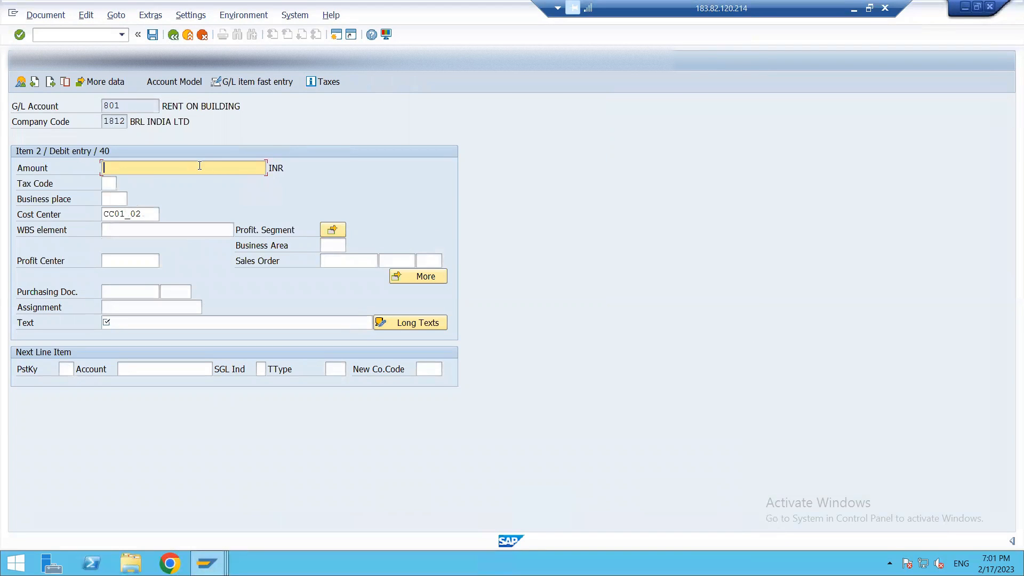
Step: Give the rent line amount * (derived) and tax code I1, INPUT IGST 18%
{"action": "type", "text": "*"}
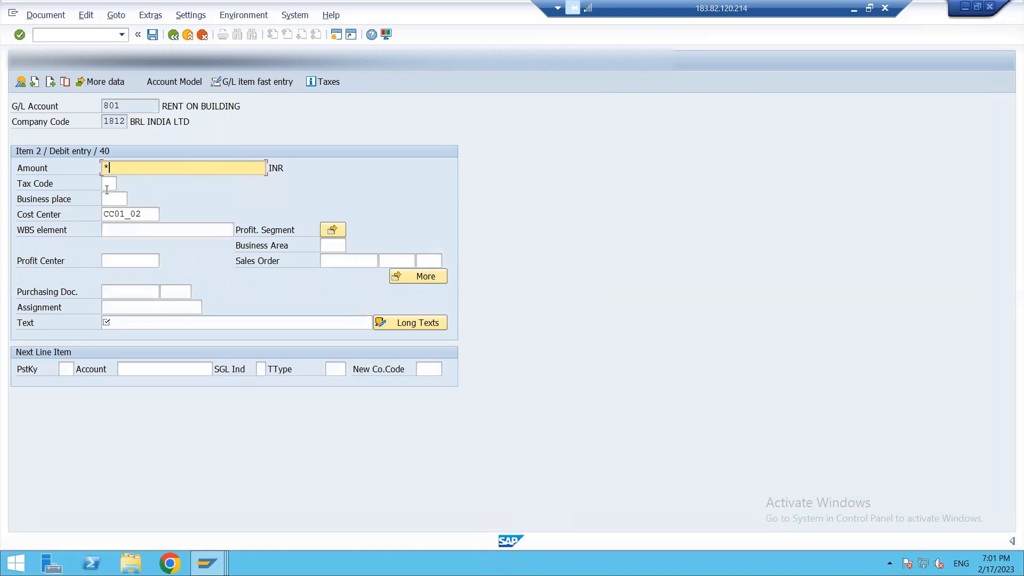
{"action": "left_click", "coordinate": [108, 183]}
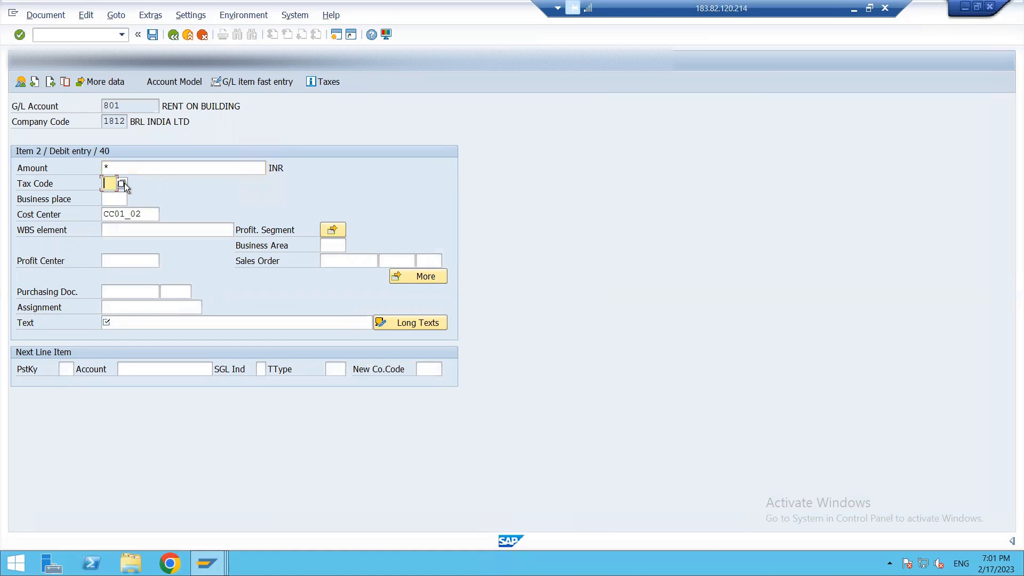
{"action": "left_click", "coordinate": [121, 183]}
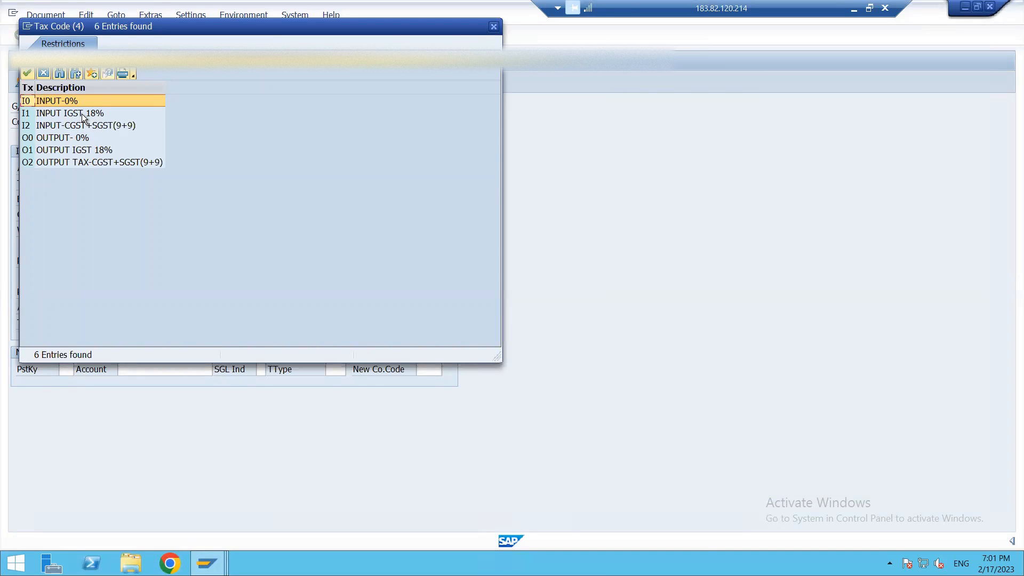
{"action": "double_click", "coordinate": [68, 113]}
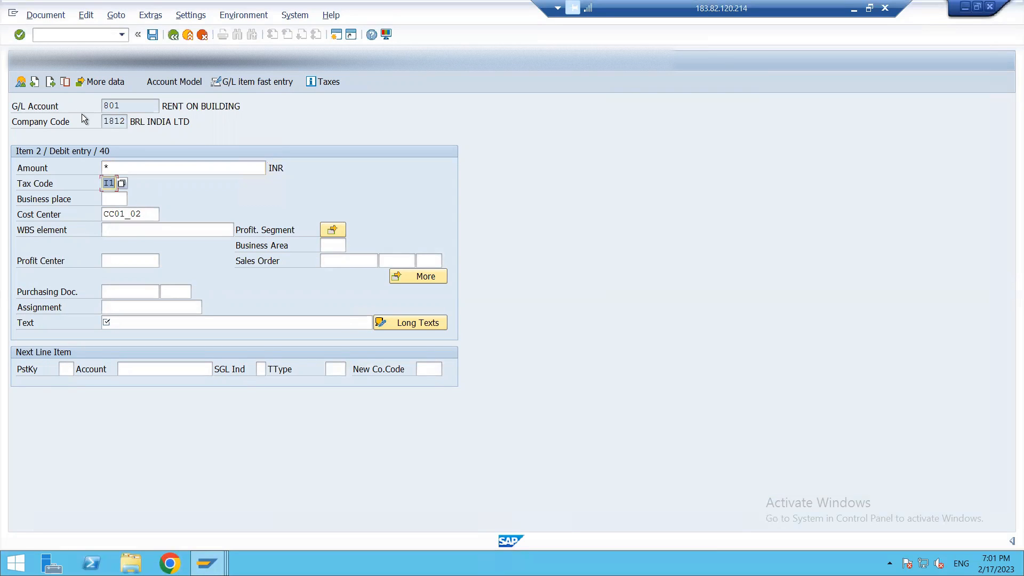
{"action": "mouse_move", "coordinate": [95, 310]}
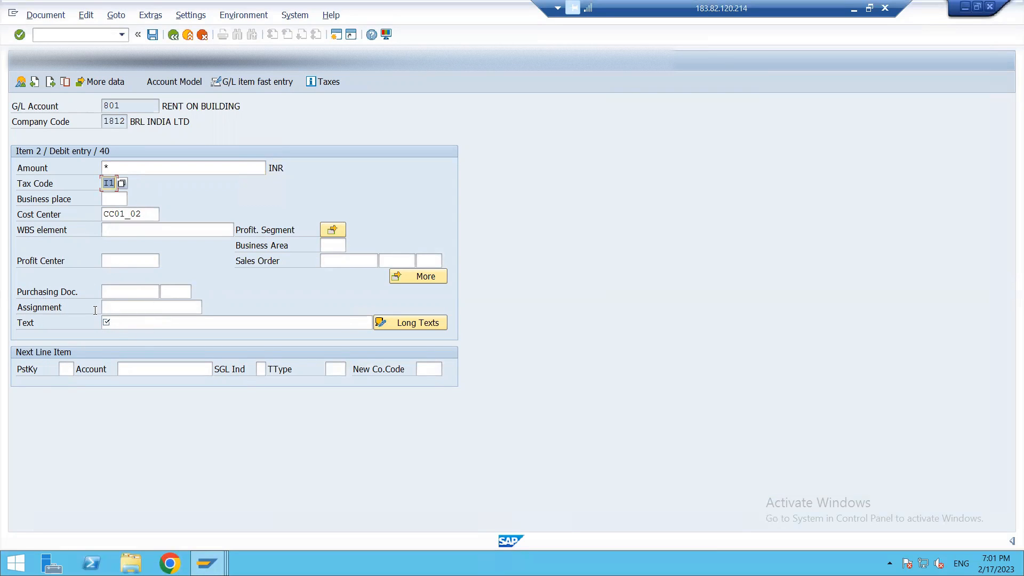
{"action": "mouse_move", "coordinate": [174, 336]}
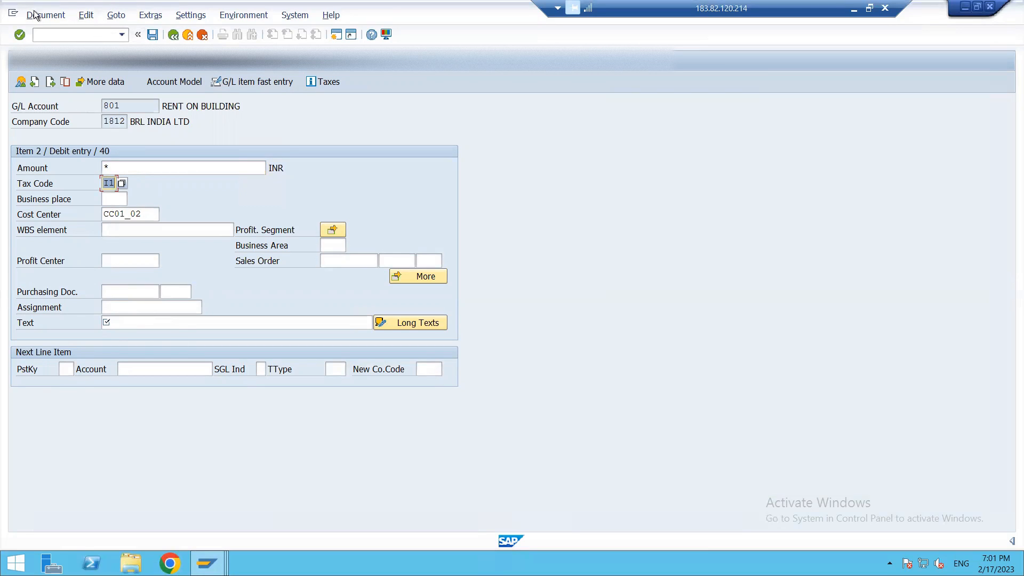
Step: Attempt Document > Simulate, which reports missing required fields on the rent line
{"action": "left_click", "coordinate": [45, 14]}
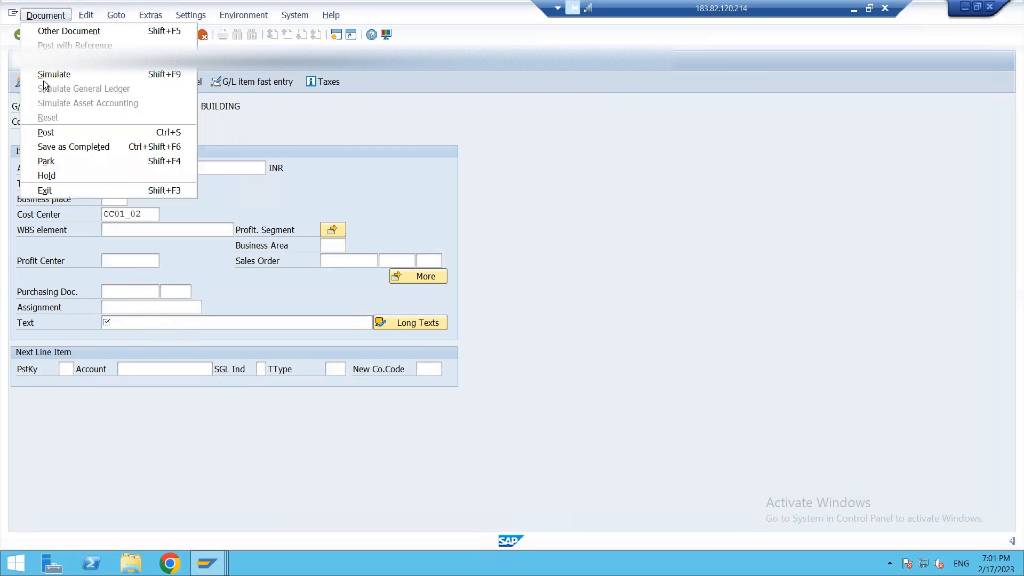
{"action": "mouse_move", "coordinate": [54, 73]}
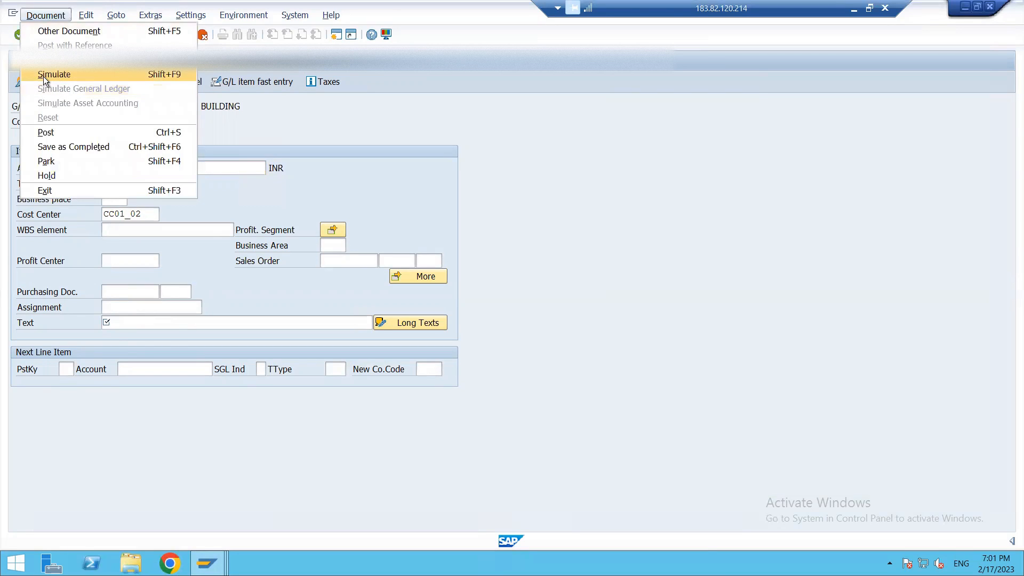
{"action": "left_click", "coordinate": [54, 74]}
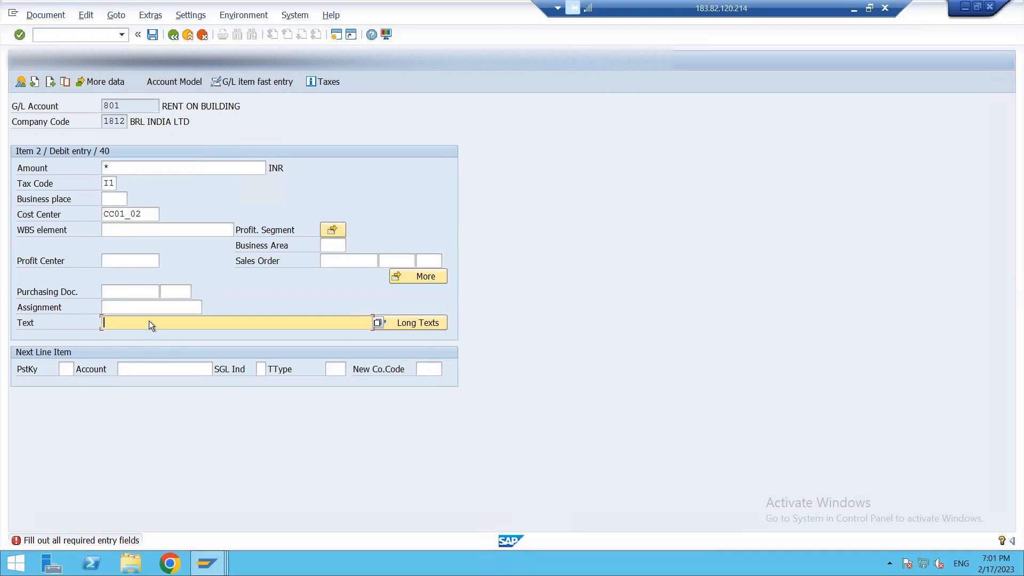
{"action": "mouse_move", "coordinate": [148, 321]}
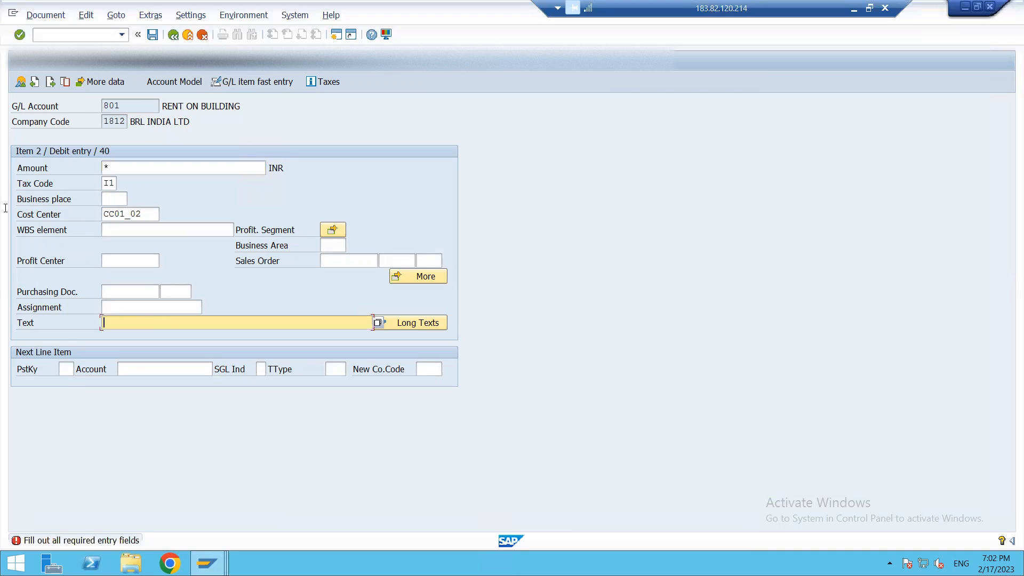
{"action": "mouse_move", "coordinate": [163, 194]}
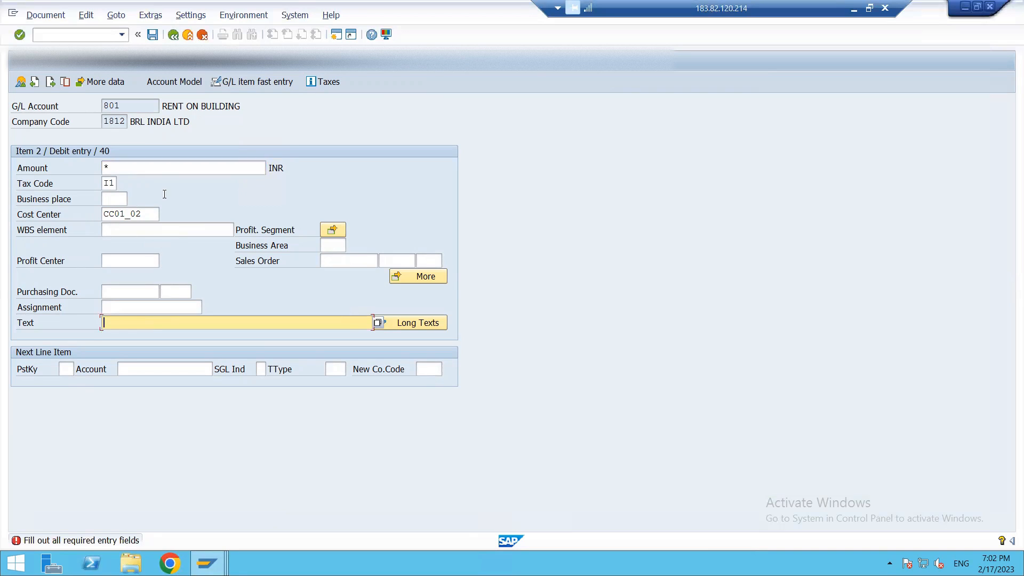
{"action": "mouse_move", "coordinate": [114, 208]}
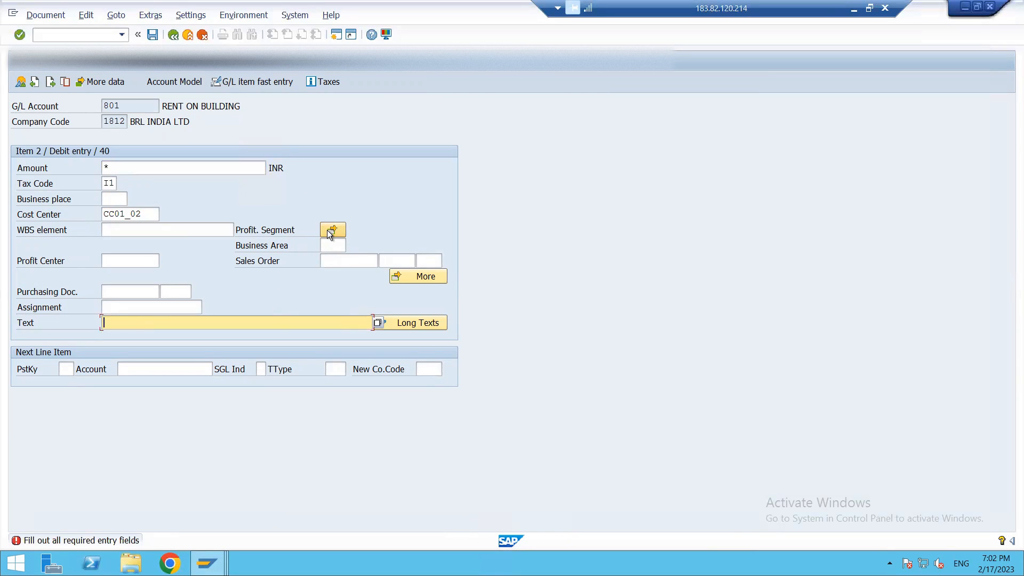
{"action": "mouse_move", "coordinate": [333, 229]}
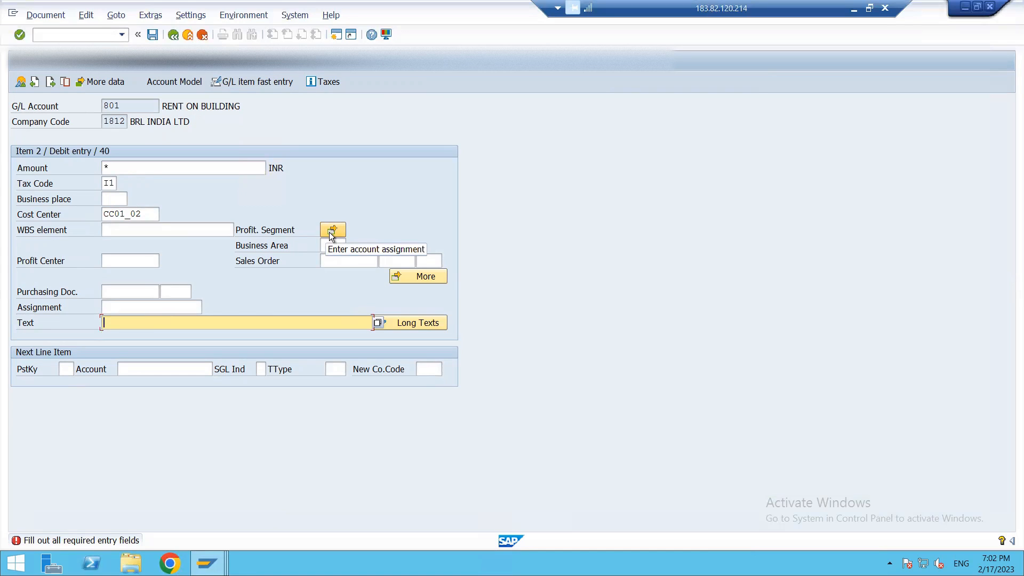
{"action": "mouse_move", "coordinate": [179, 265]}
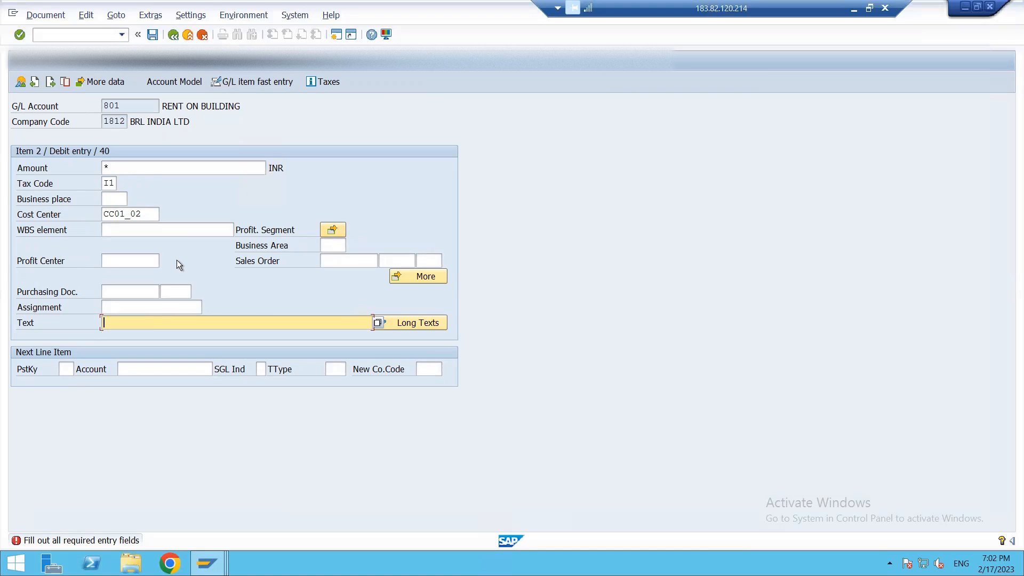
Step: Enter item text 'rENT EXP' on the rent line and return to the Document menu
{"action": "type", "text": "rEN"}
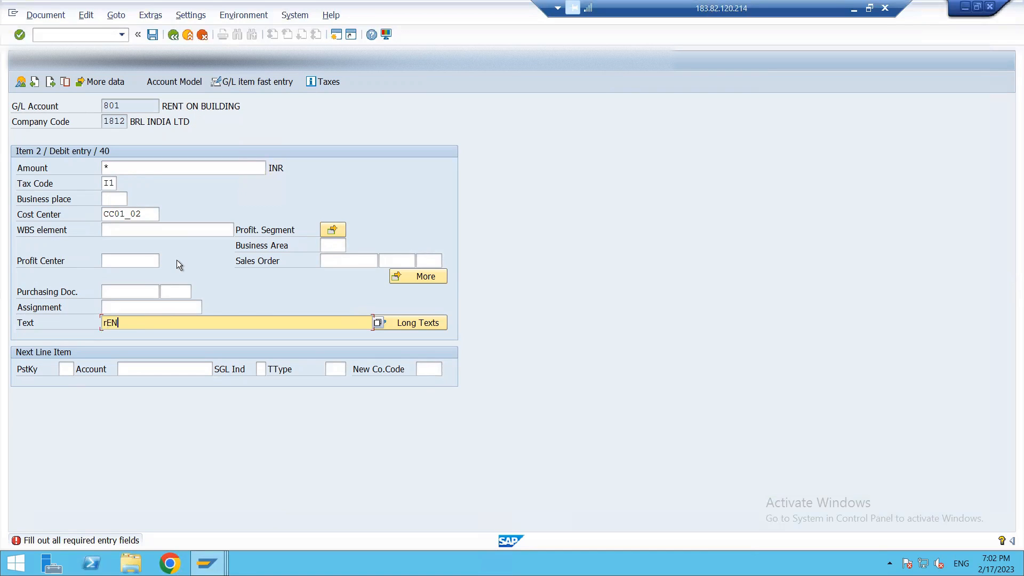
{"action": "type", "text": "NT EXP"}
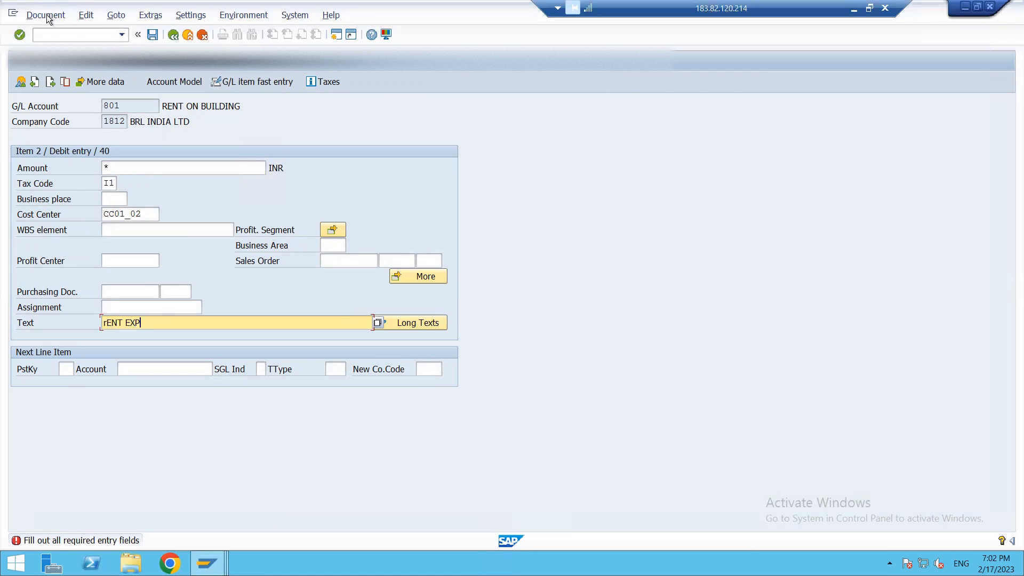
{"action": "left_click", "coordinate": [45, 14]}
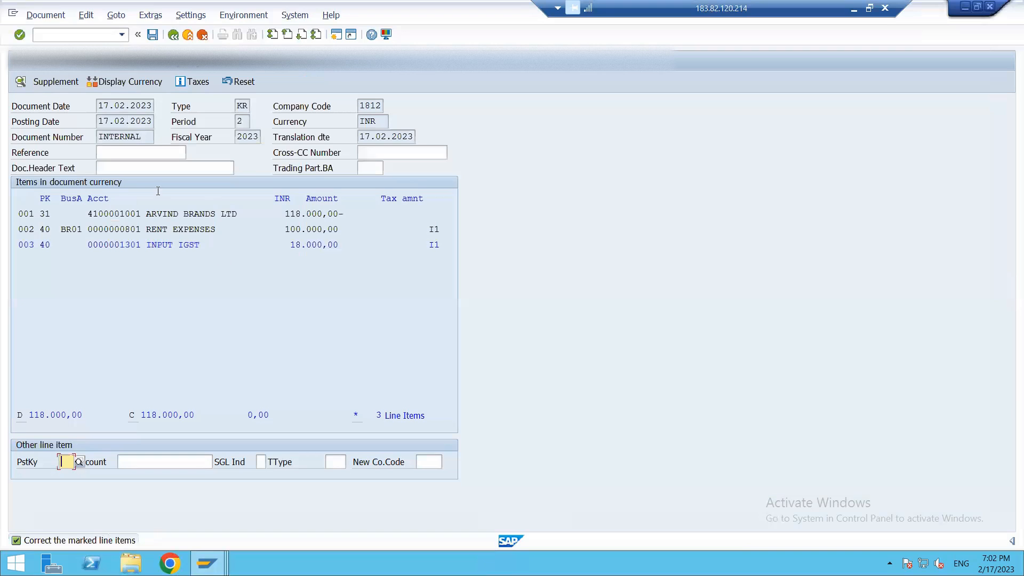
{"action": "mouse_move", "coordinate": [281, 255]}
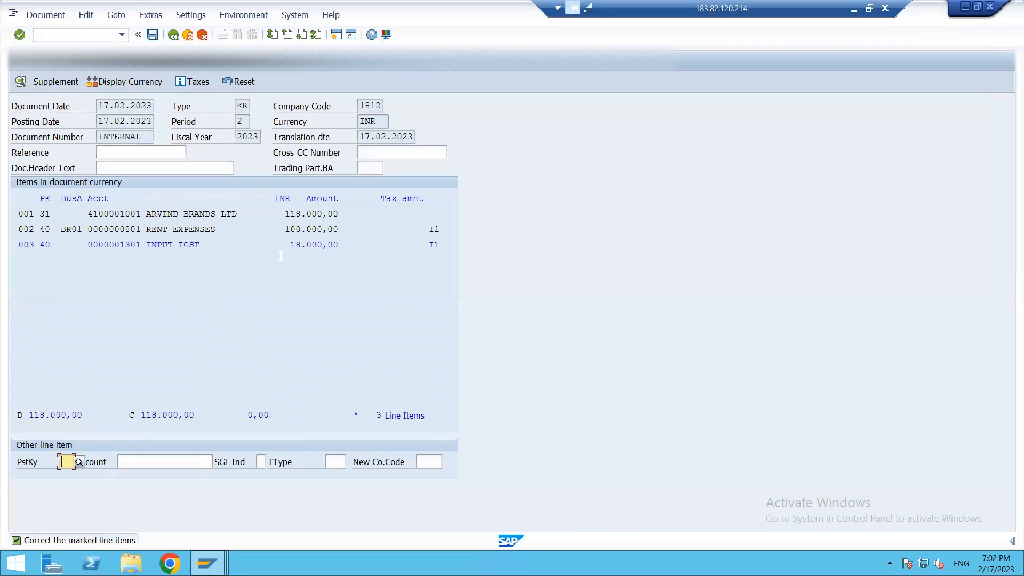
{"action": "mouse_move", "coordinate": [101, 257]}
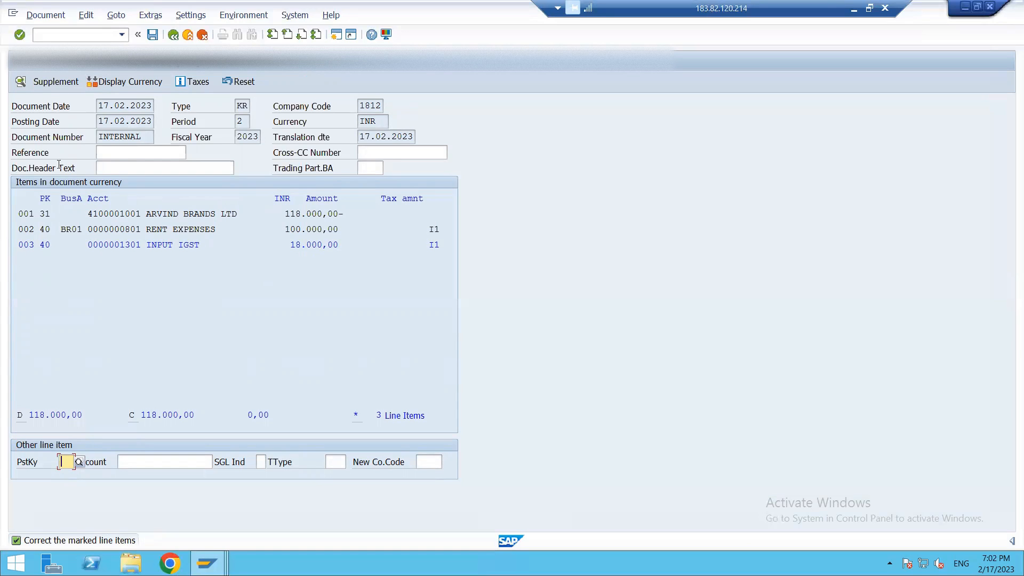
{"action": "mouse_move", "coordinate": [407, 71]}
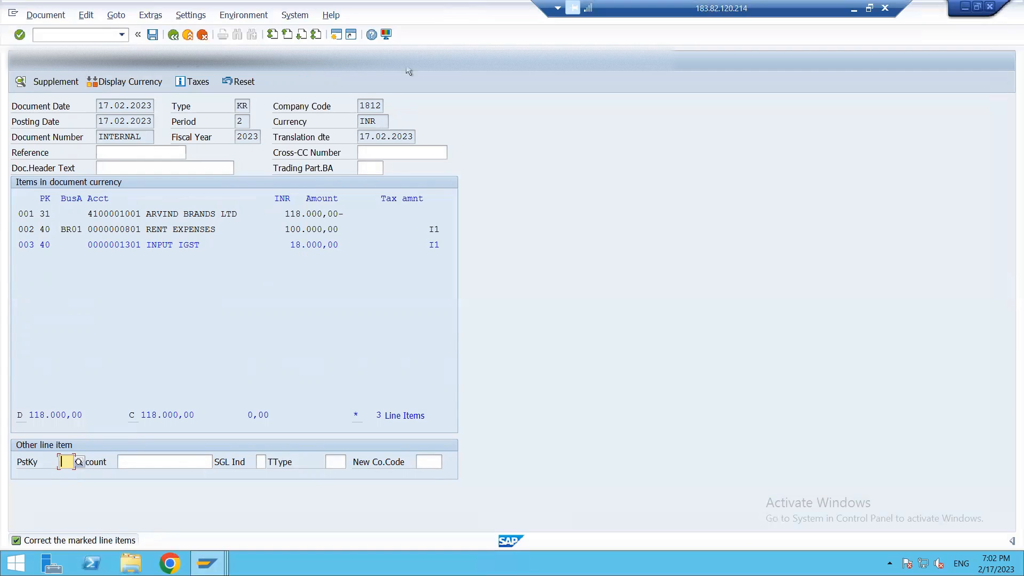